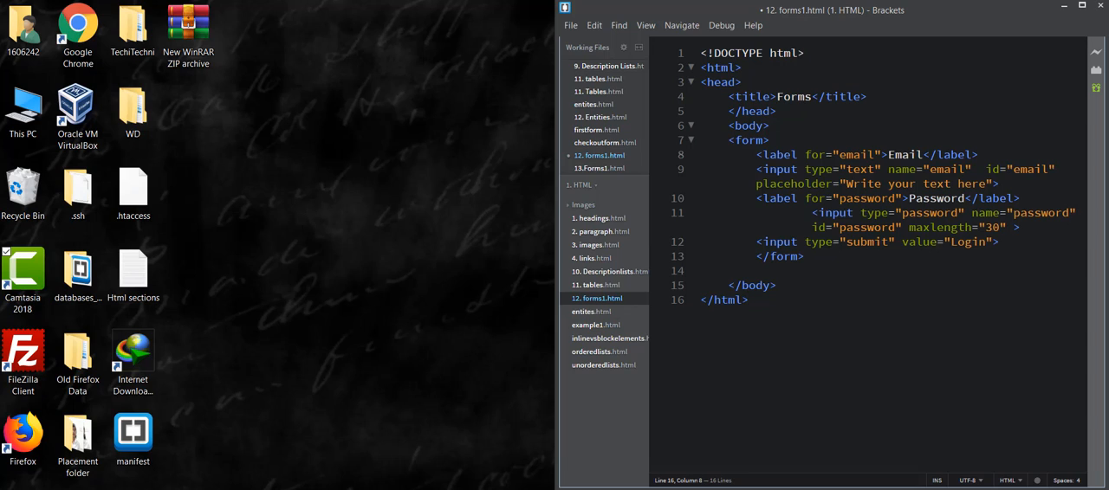
- Launch Google Chrome from the desktop shortcut
left_click(749, 300)
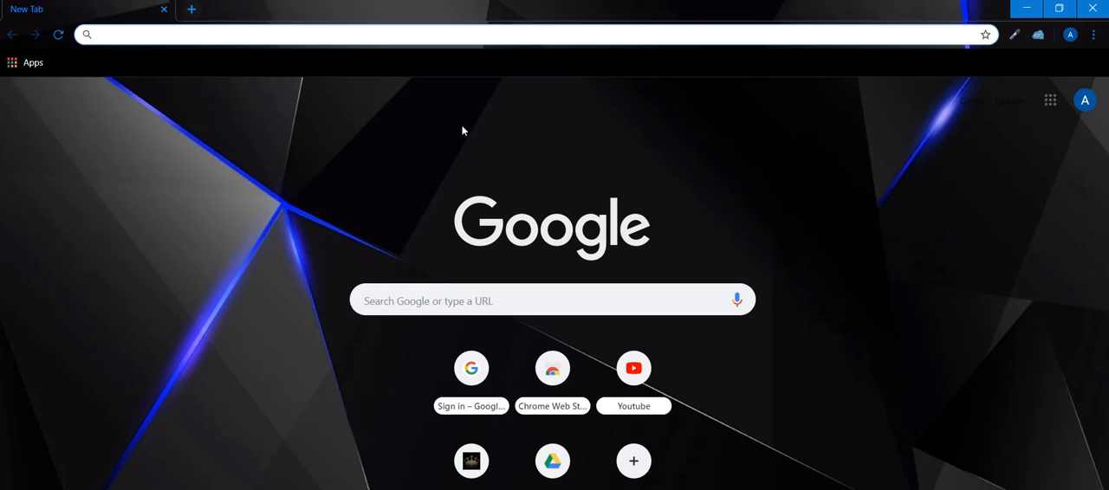
type("www.sassystore.co.in")
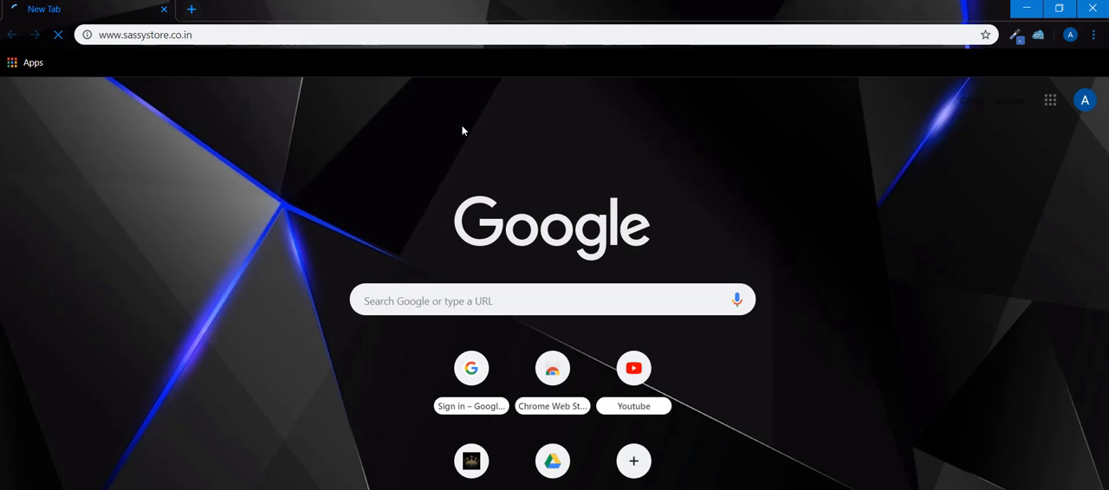
key("Return")
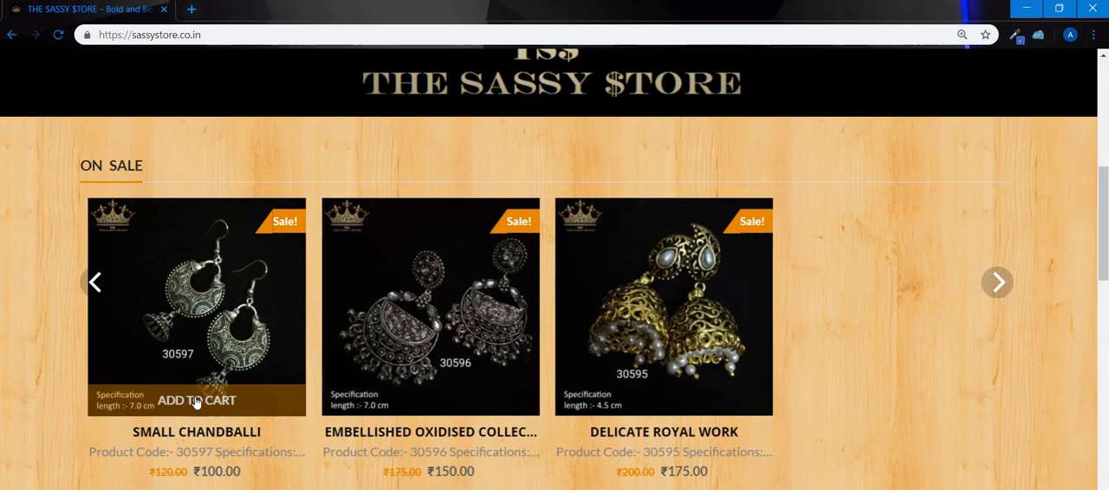
left_click(996, 282)
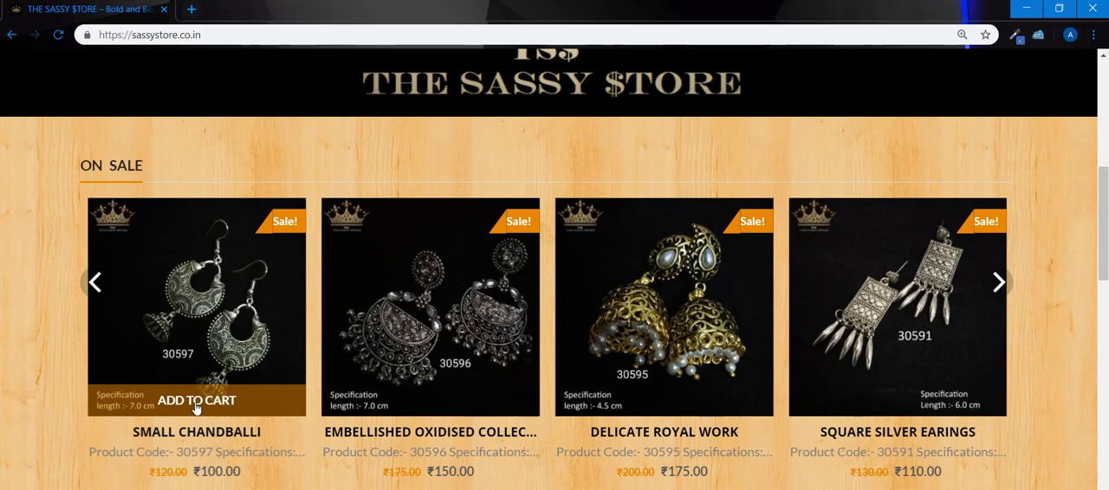
left_click(196, 400)
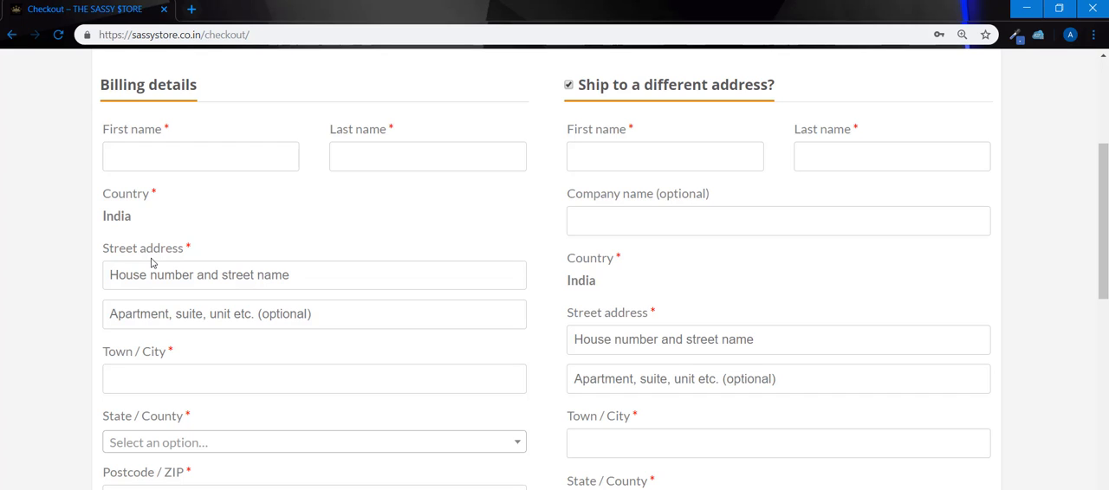
mouse_move(239, 197)
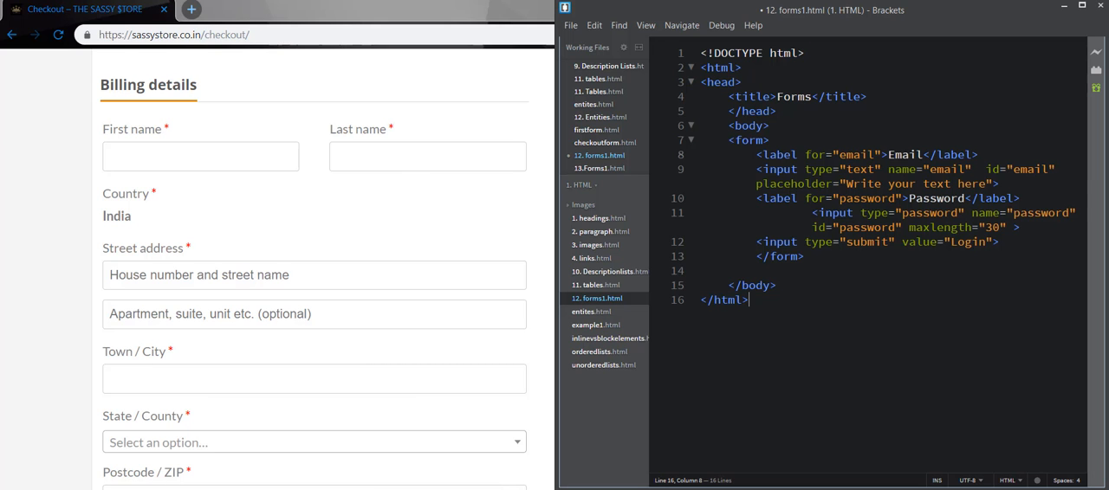
- Create a new project file named 14.checkoutform.html
right_click(603, 364)
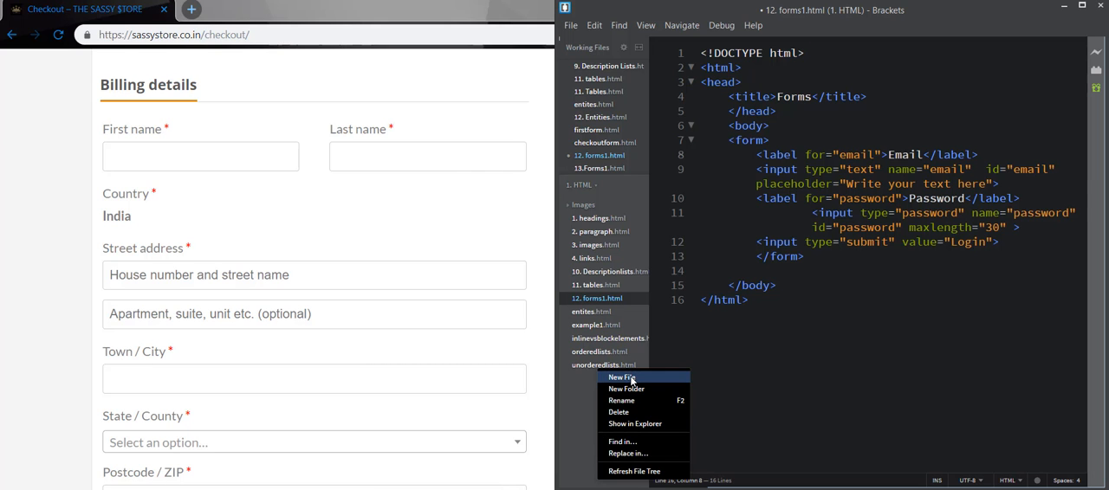
left_click(622, 377)
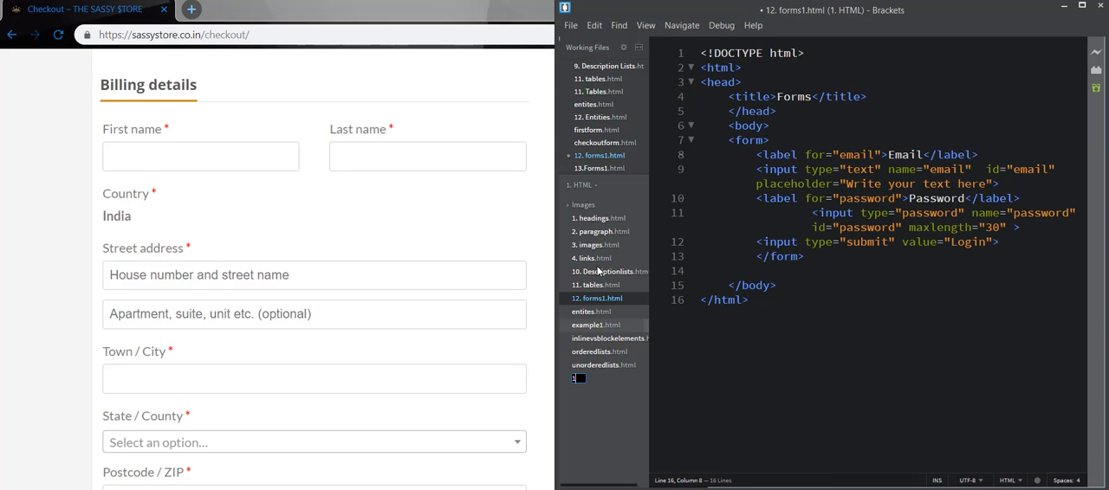
type("14.")
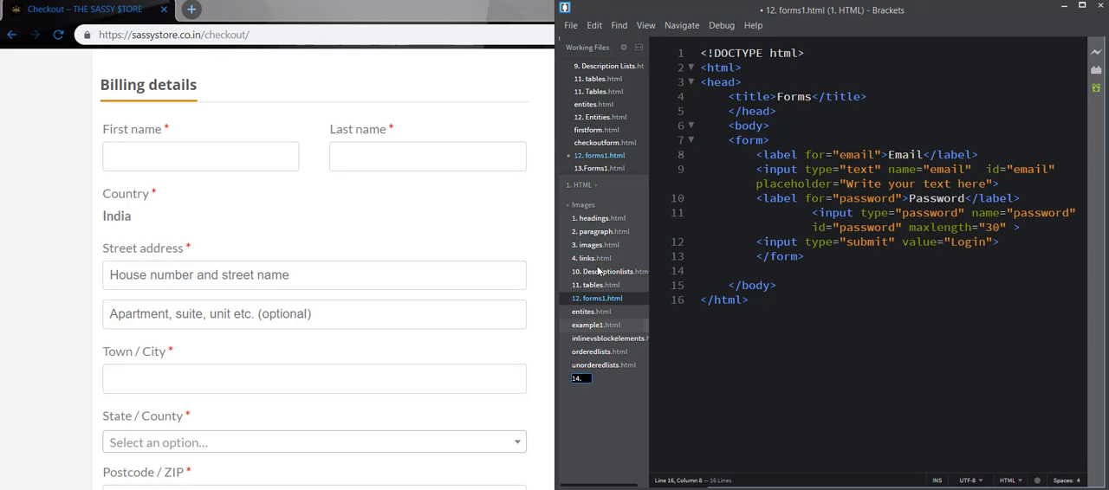
type("checkoutform.html")
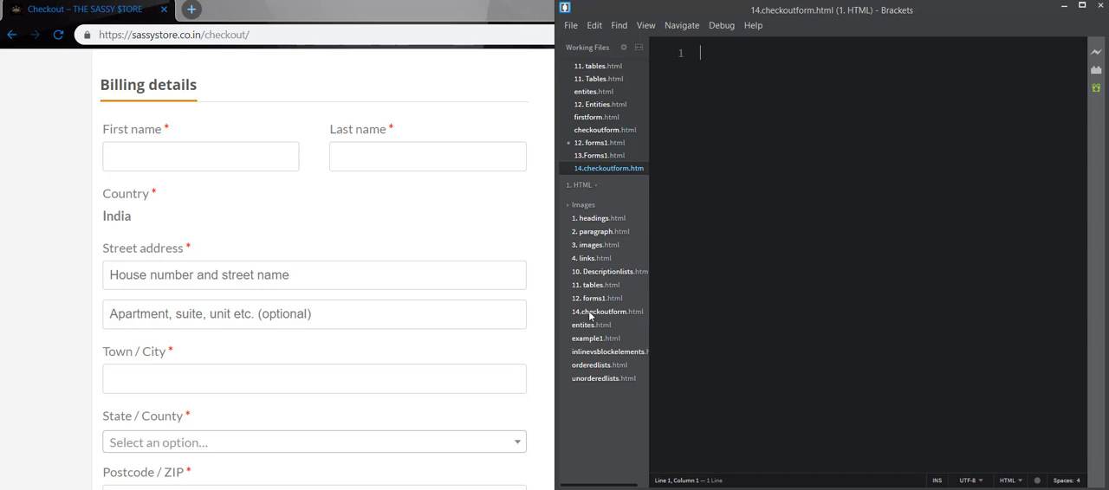
- Copy the 12.forms1.html code into 14.checkoutform.html and retitle it Checkout Form
left_click(596, 299)
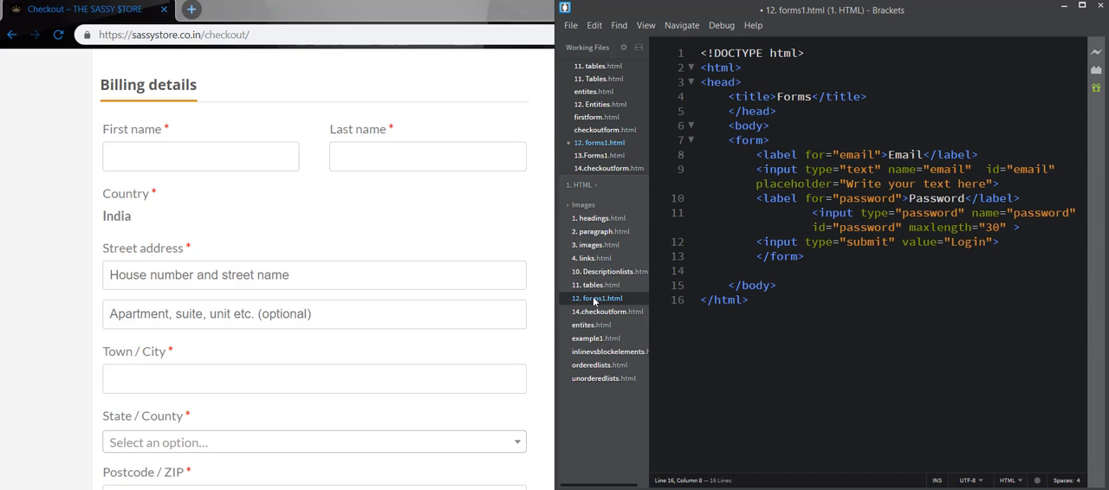
key("ctrl+a")
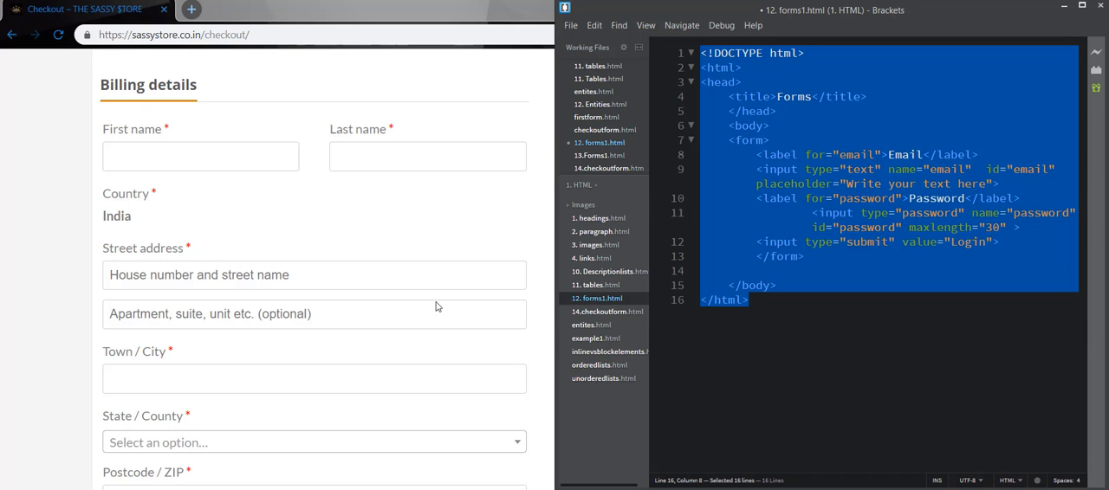
mouse_move(479, 464)
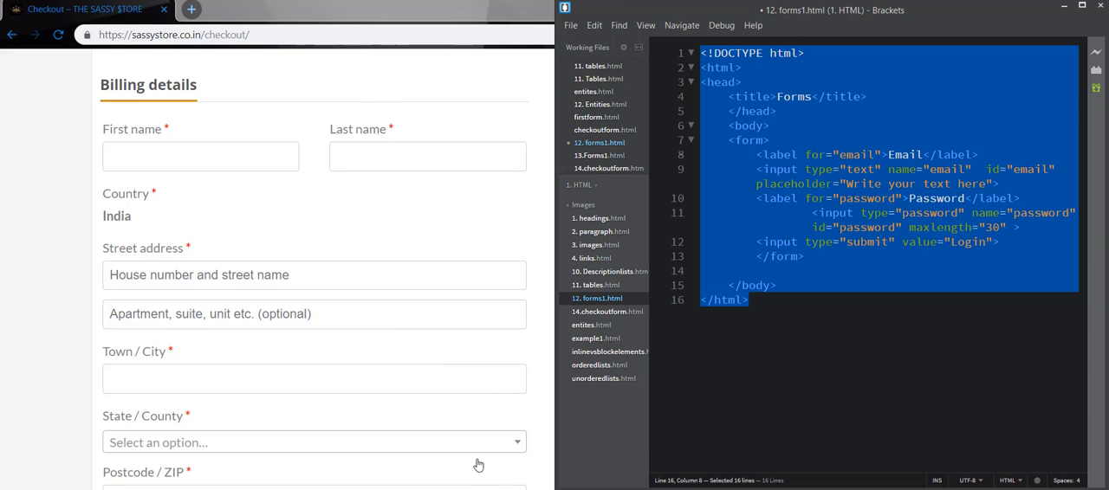
left_click(603, 378)
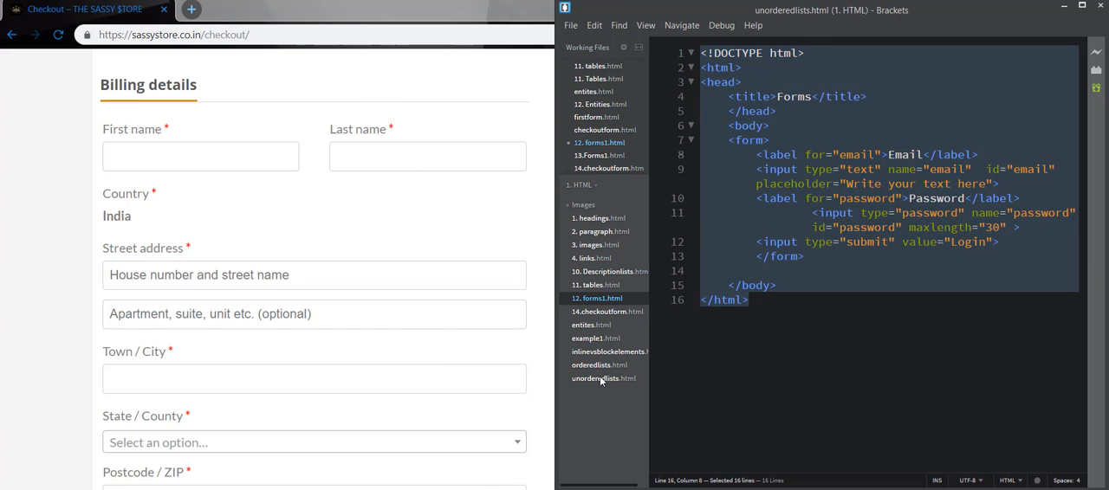
left_click(607, 312)
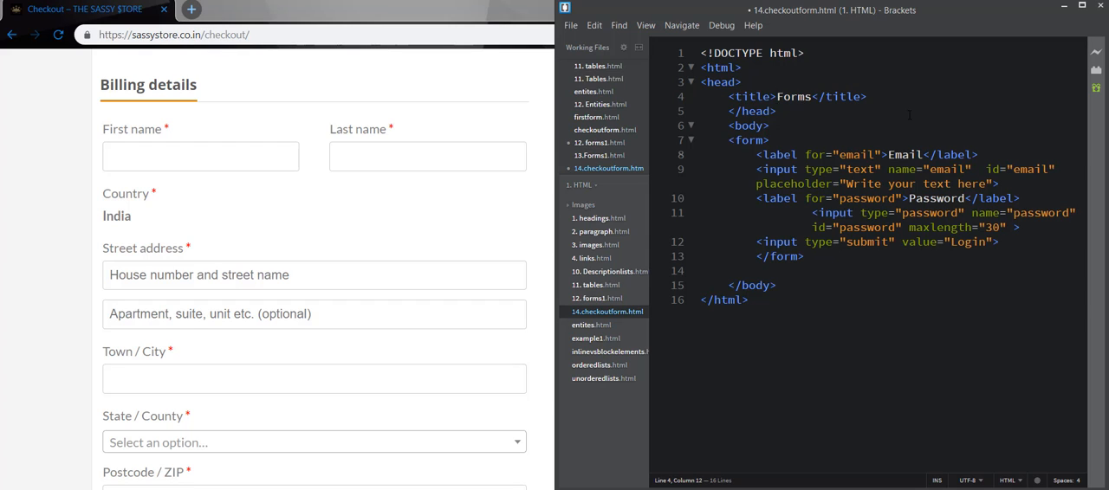
type("C")
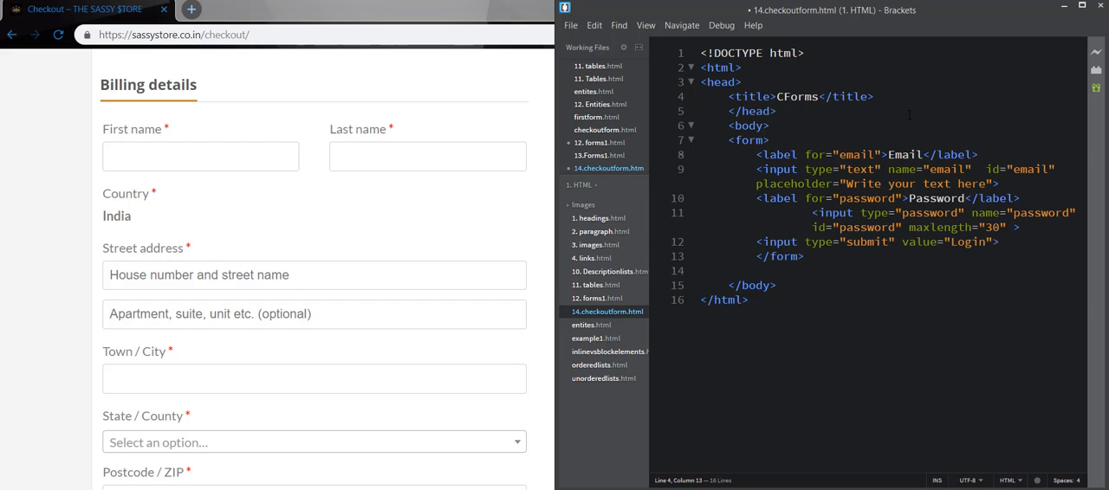
type("heckout")
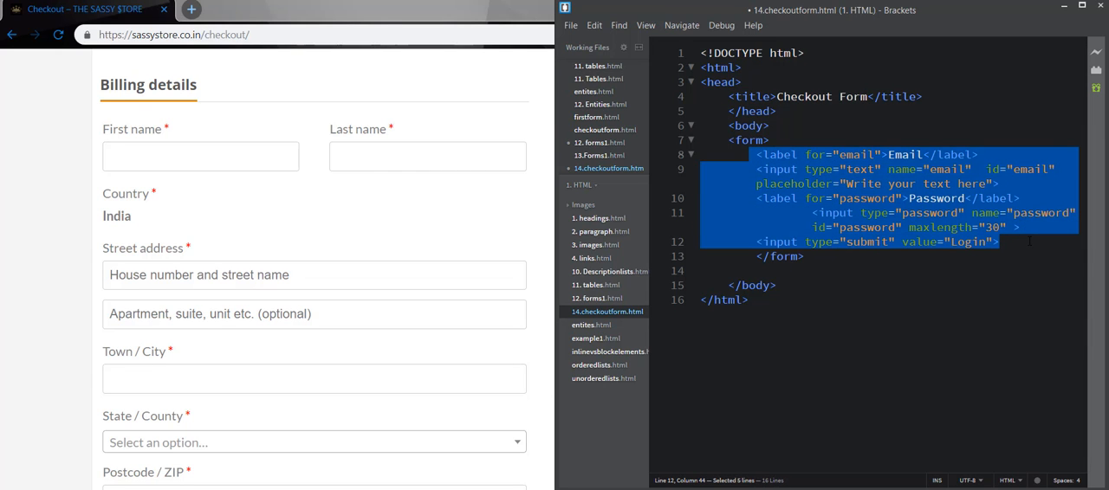
- Delete the old email and password fields, leaving an empty form, while reviewing the Sassy Store billing fields
key("Delete")
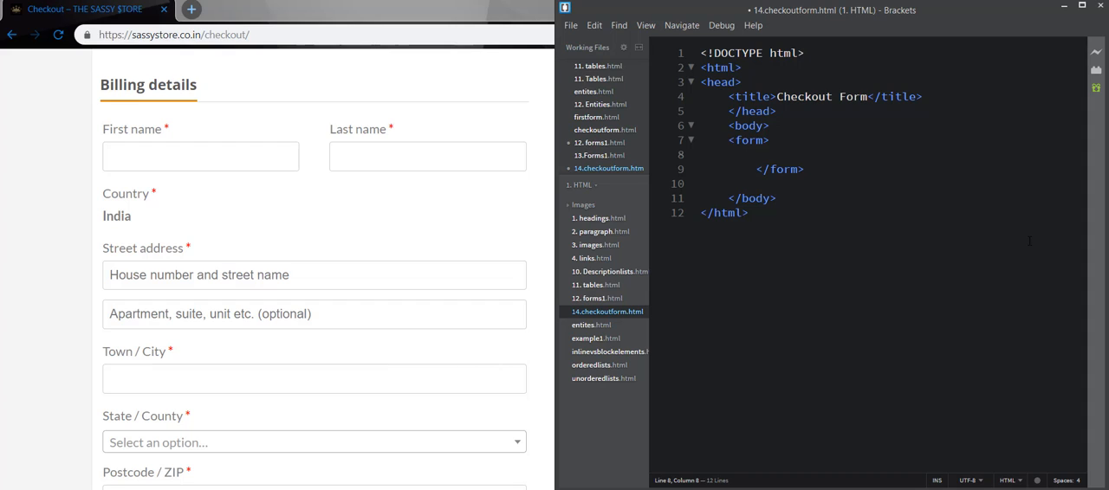
left_click(749, 154)
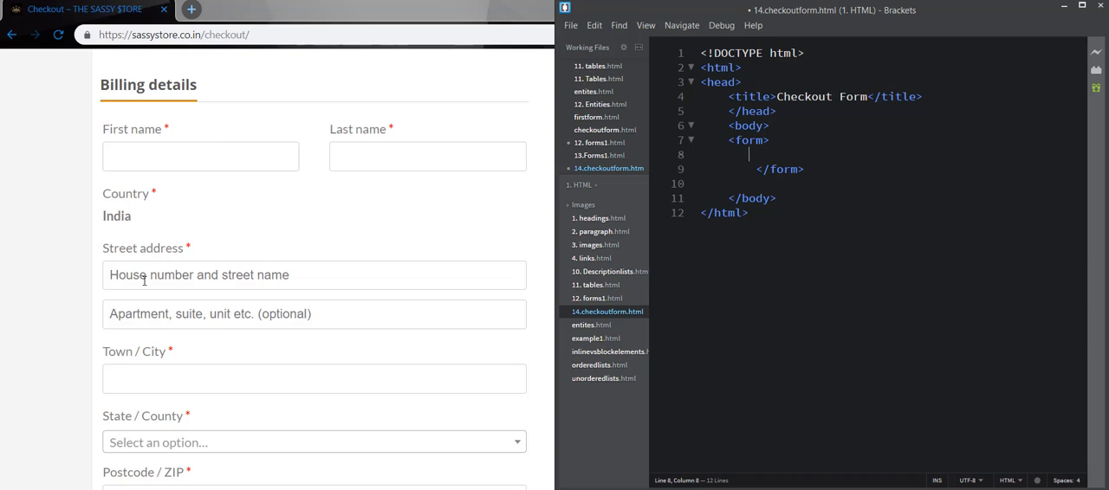
mouse_move(135, 450)
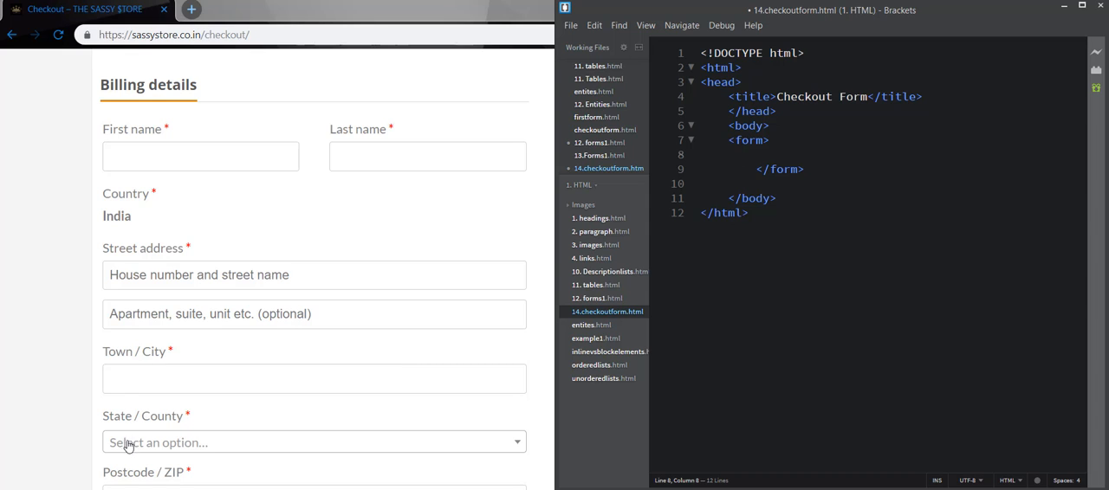
scroll("down", 3)
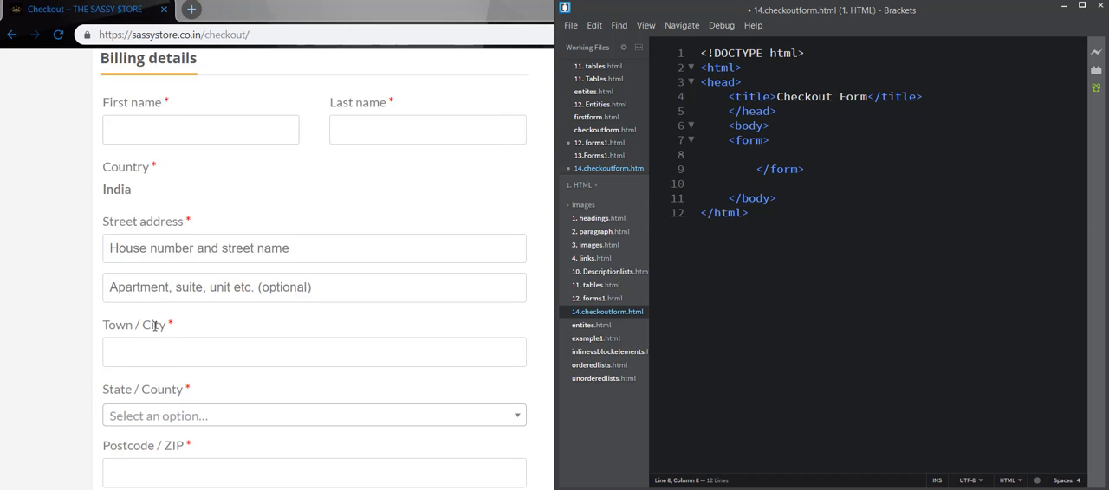
scroll("down", 3)
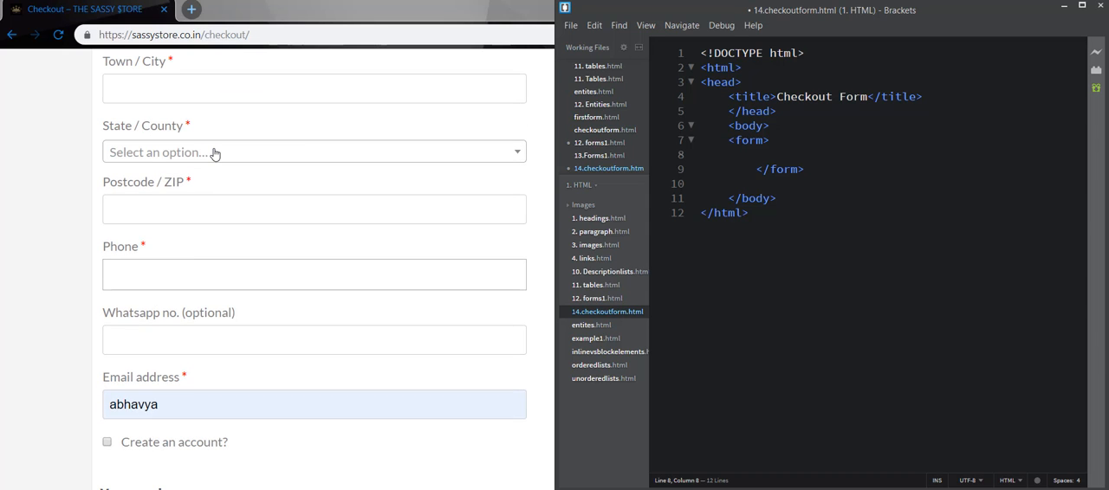
scroll("down", 3)
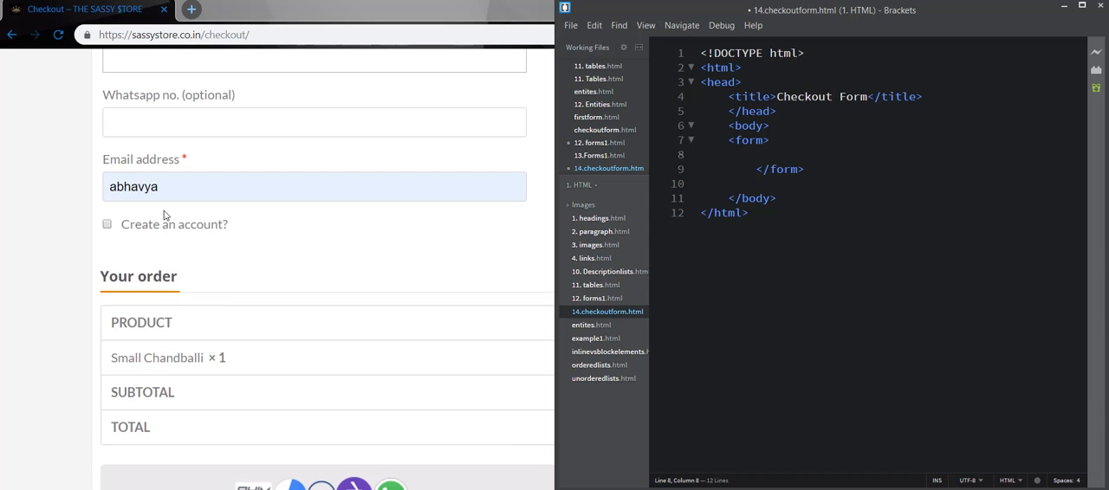
scroll("up", 3)
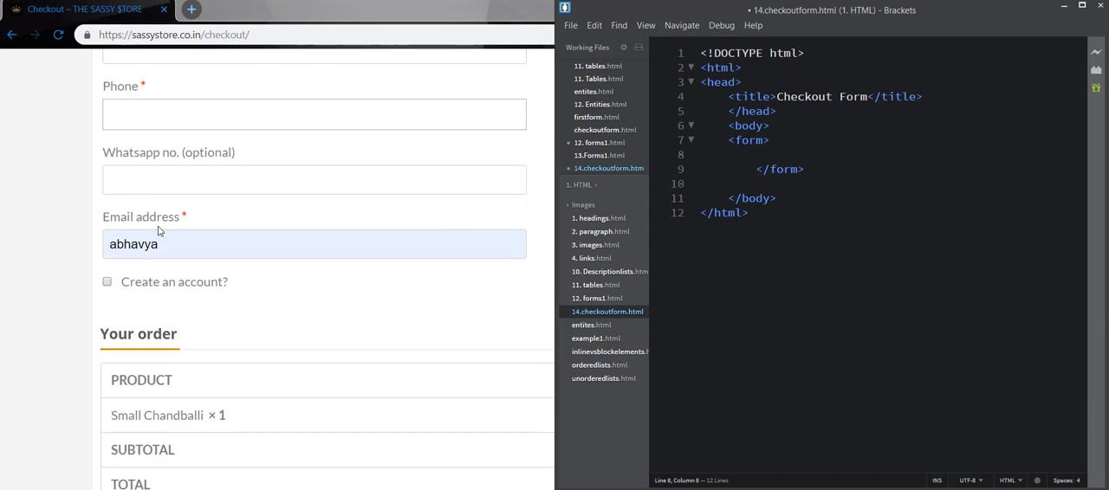
scroll("up", 3)
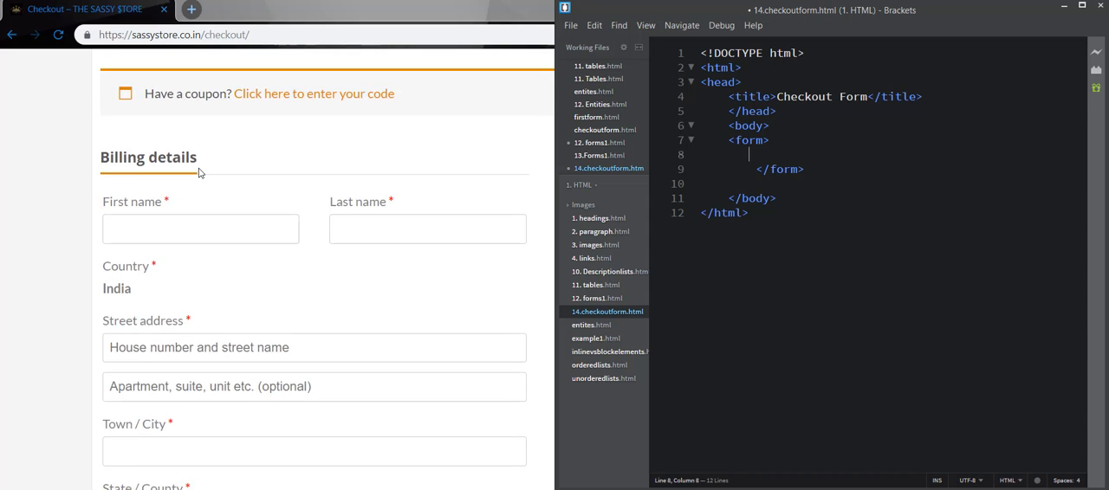
scroll("down", 3)
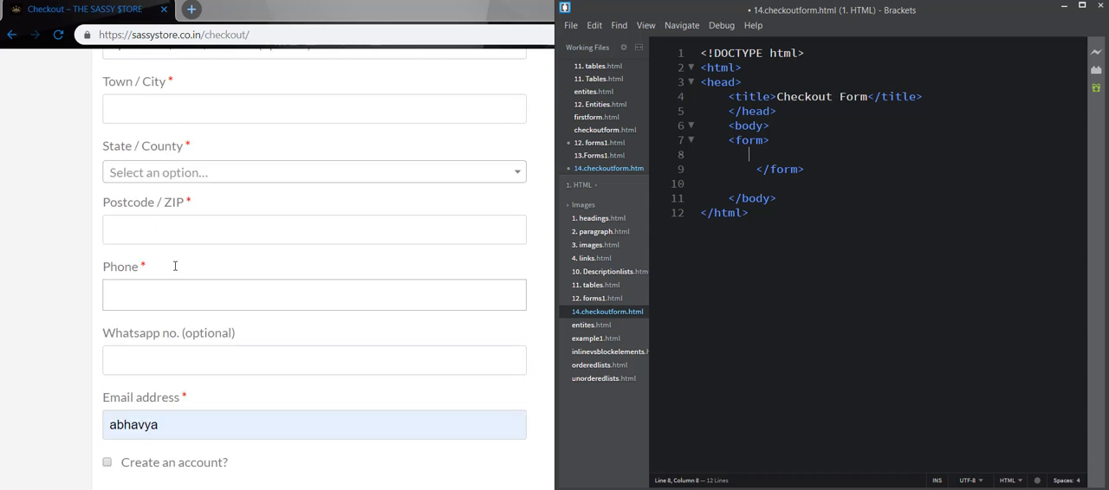
scroll("up", 3)
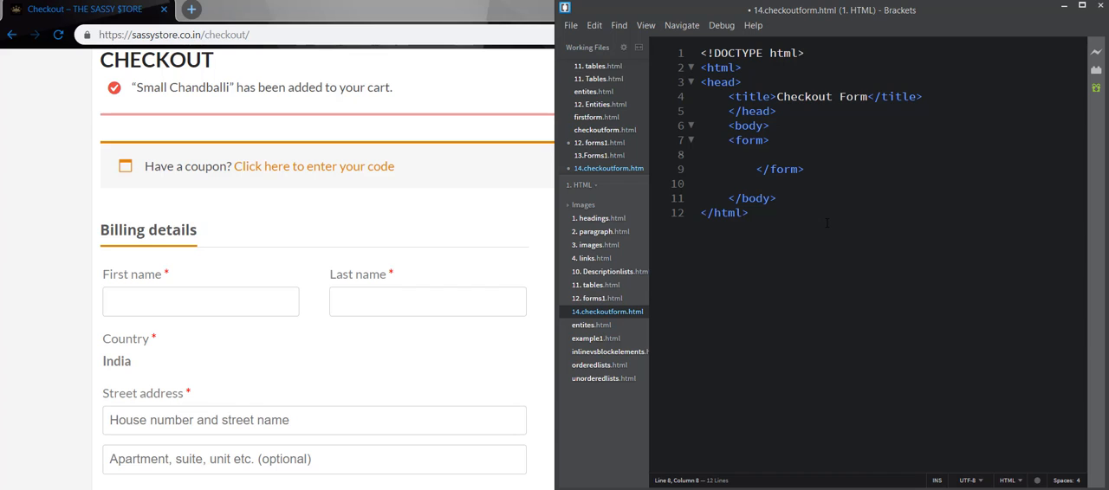
- Write <label for="name">Name</label> inside the form
type("<label F")
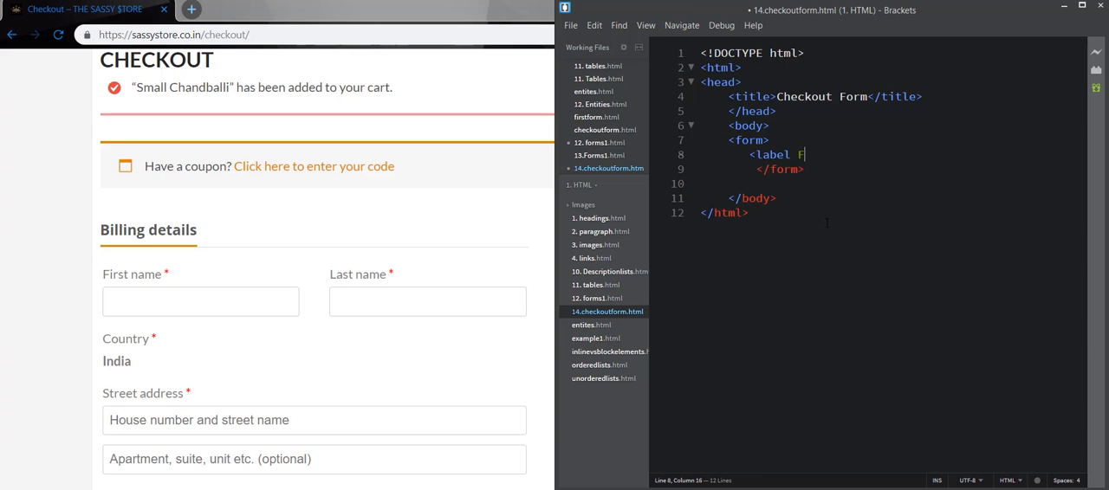
key("Backspace")
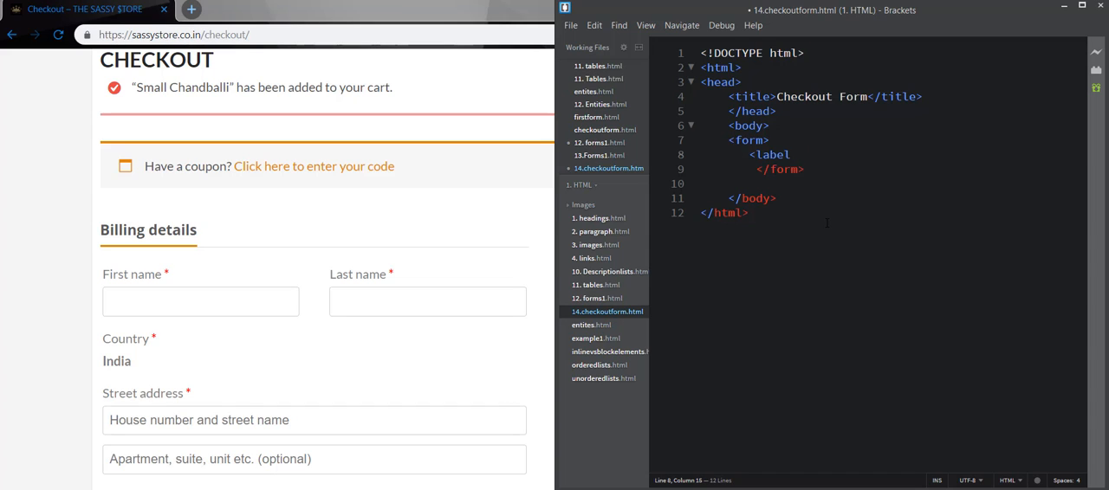
type("fo")
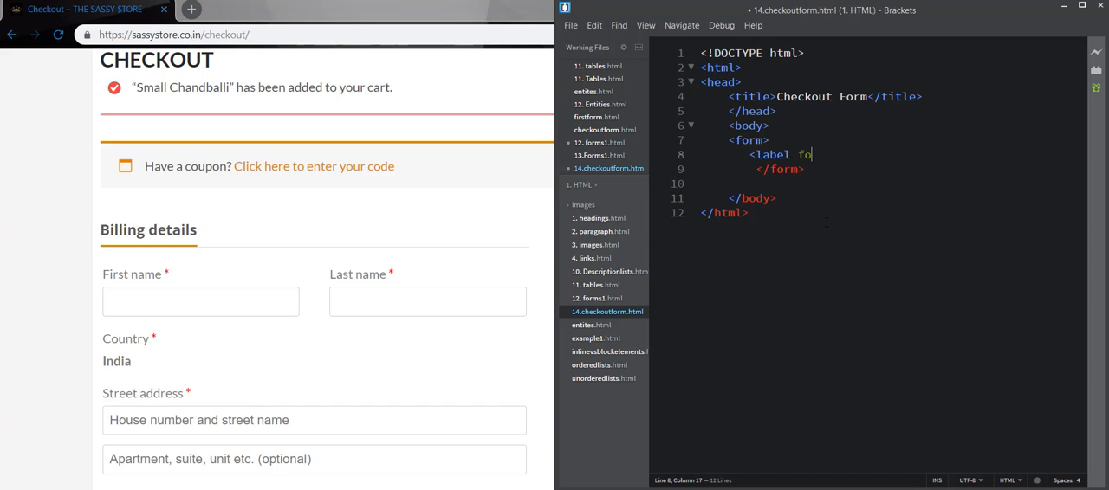
type("r")
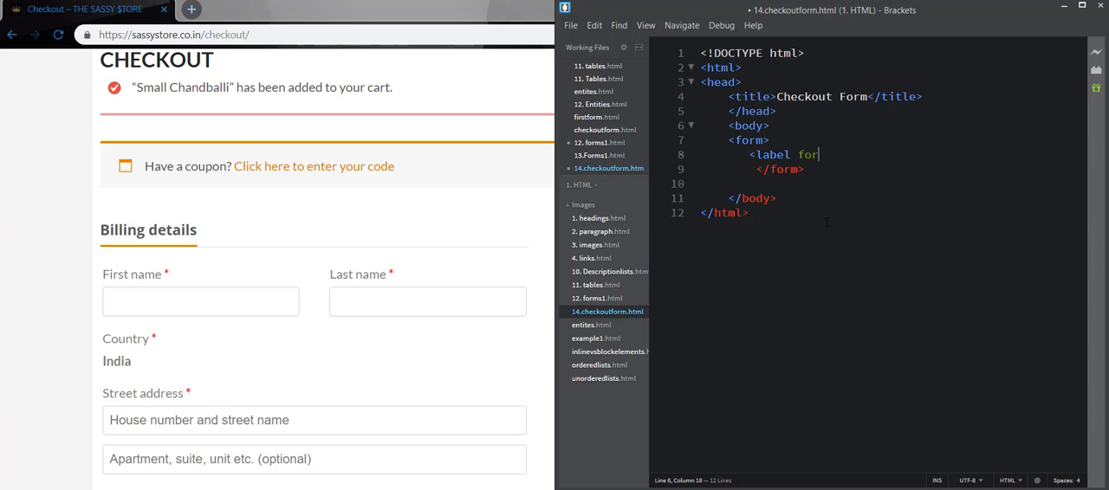
type("=\"\"")
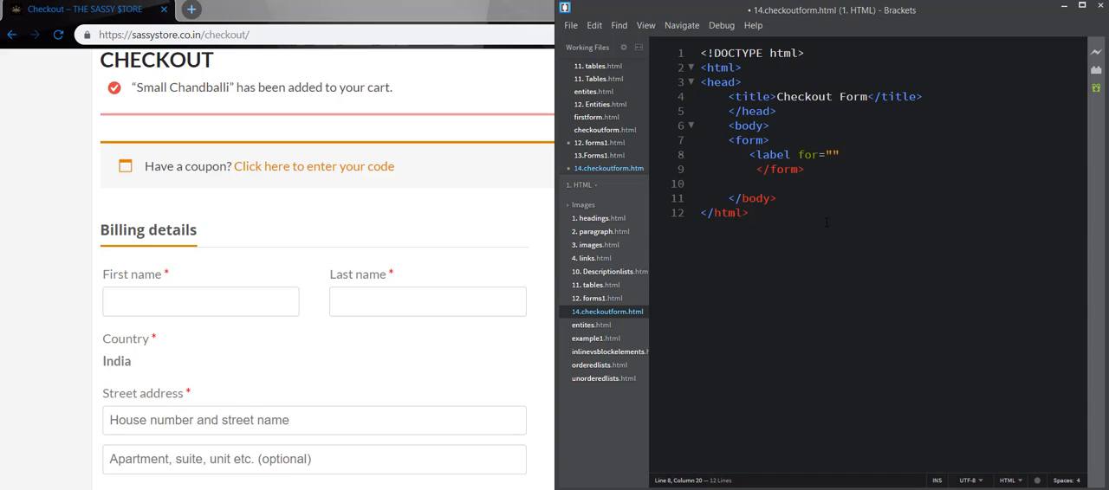
type("f")
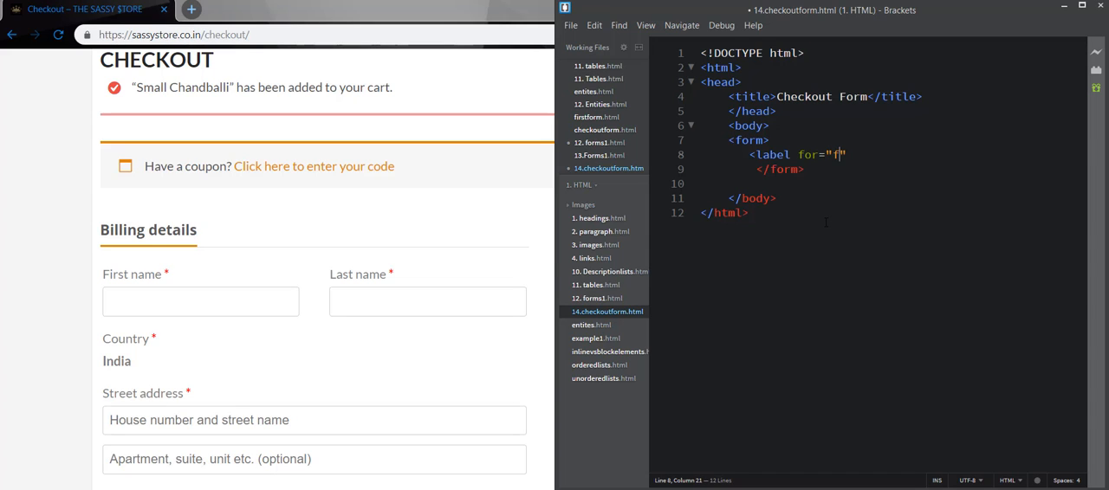
type("name")
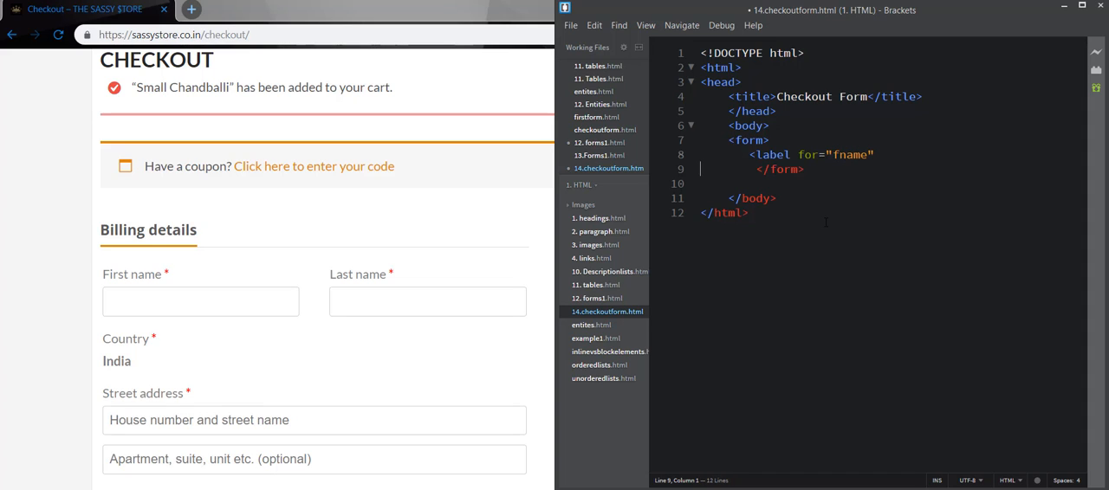
type("</label>")
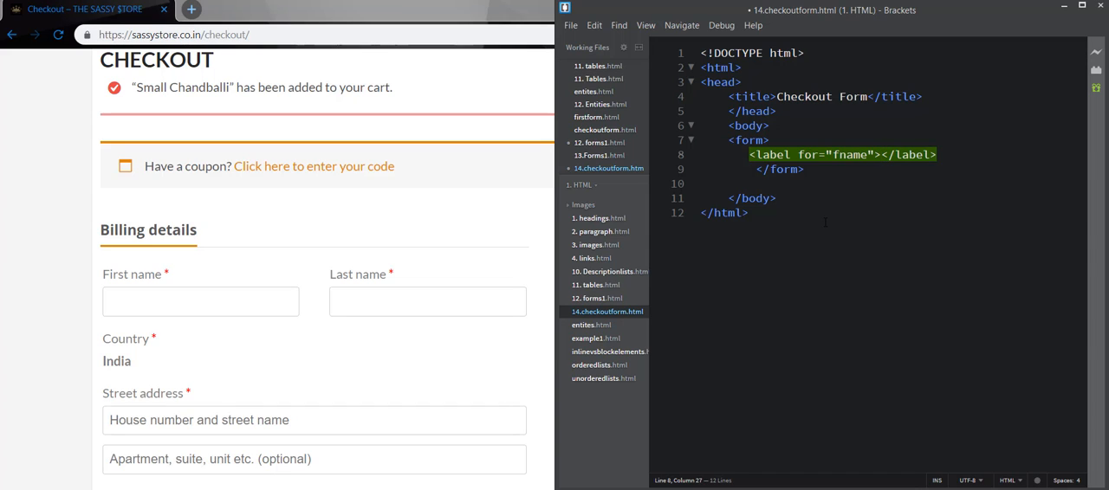
type("name")
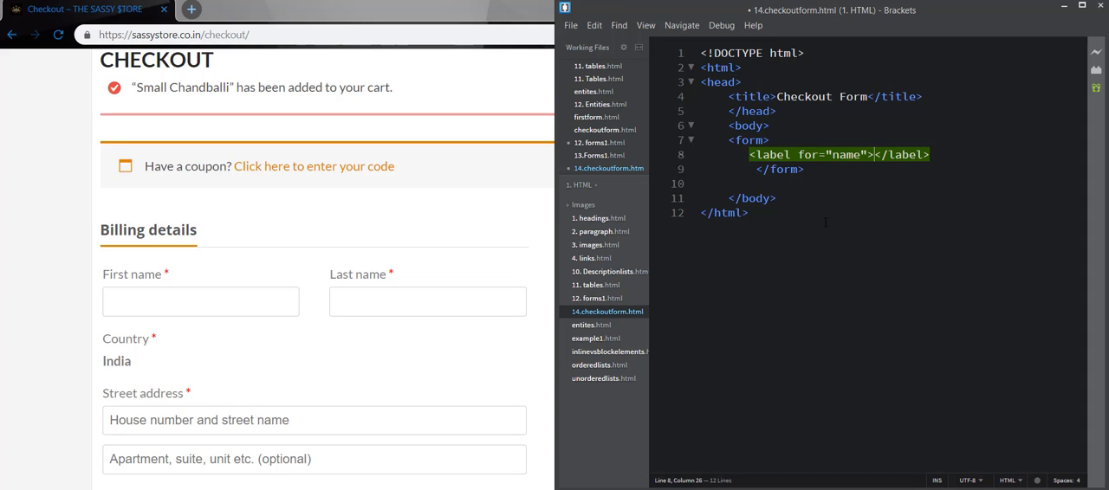
type("Name")
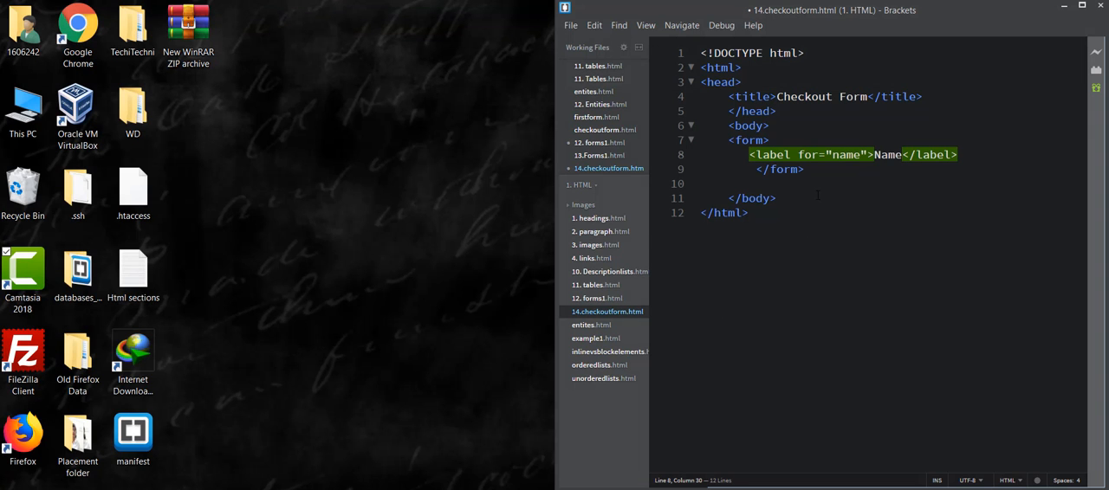
mouse_move(797, 251)
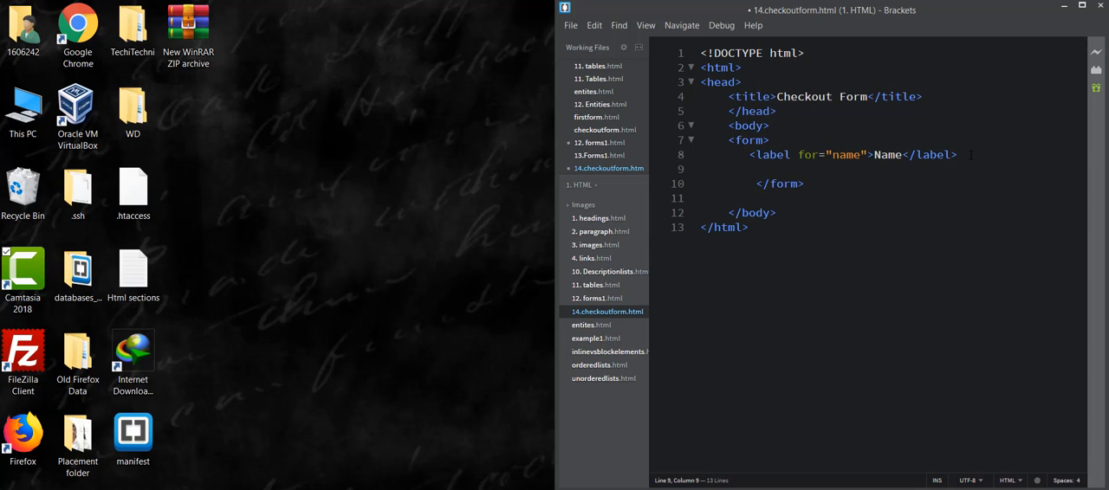
- Add a name input with name, id and an 'Enter your name' placeholder
type("<input")
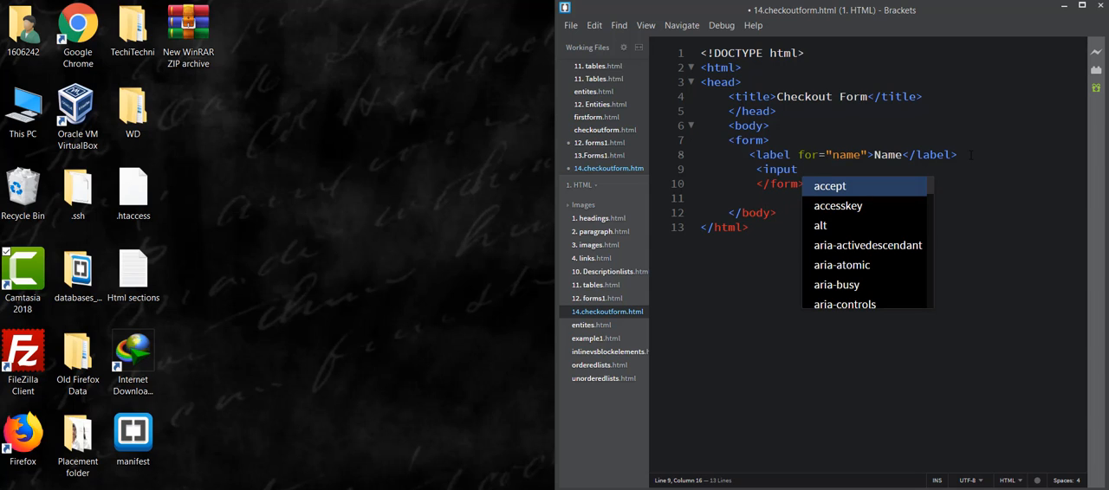
type("name=\"")
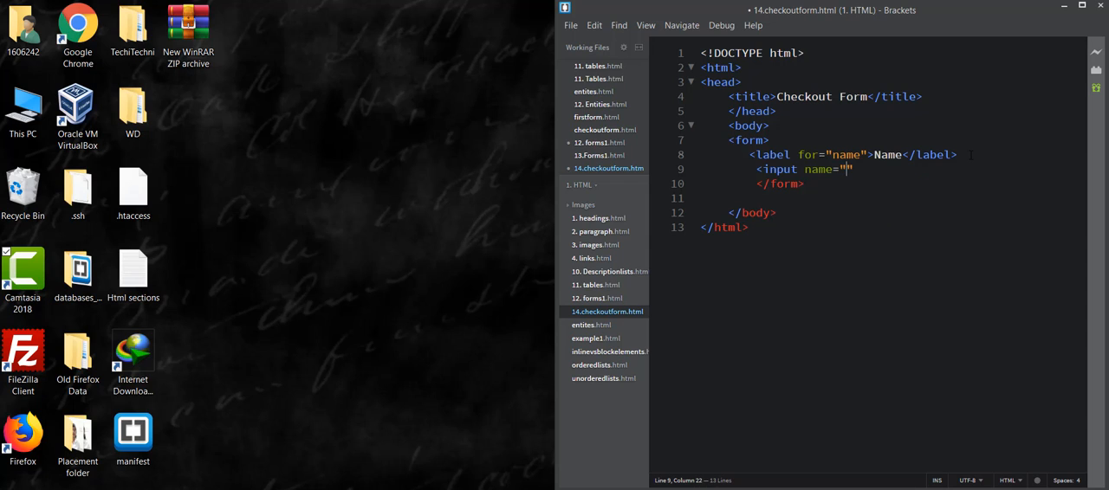
type("name")
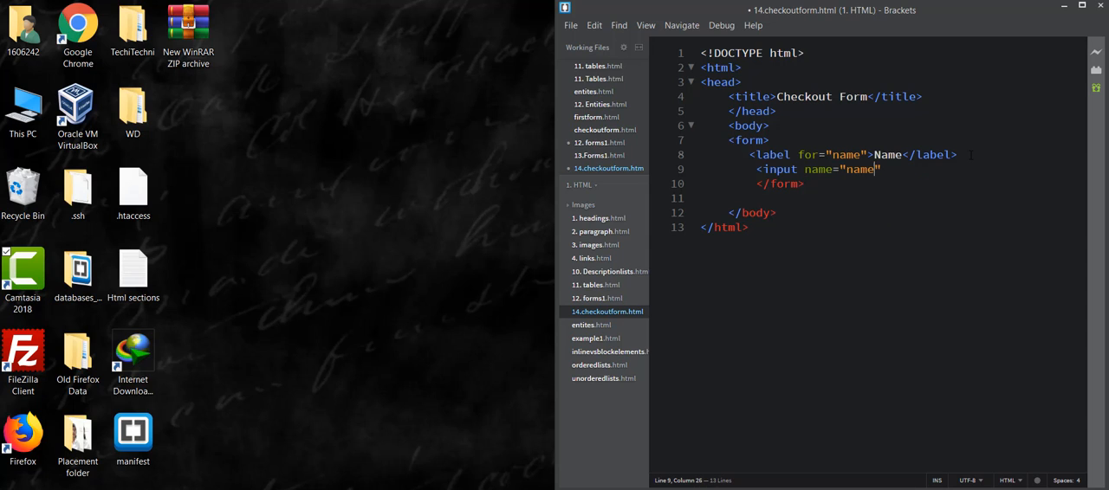
type("id=\"na\"")
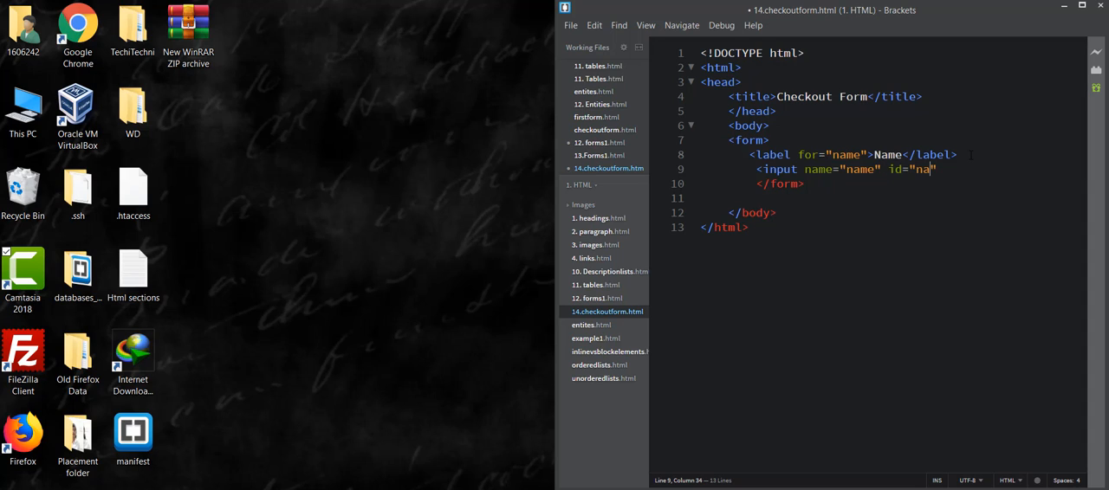
type("me")
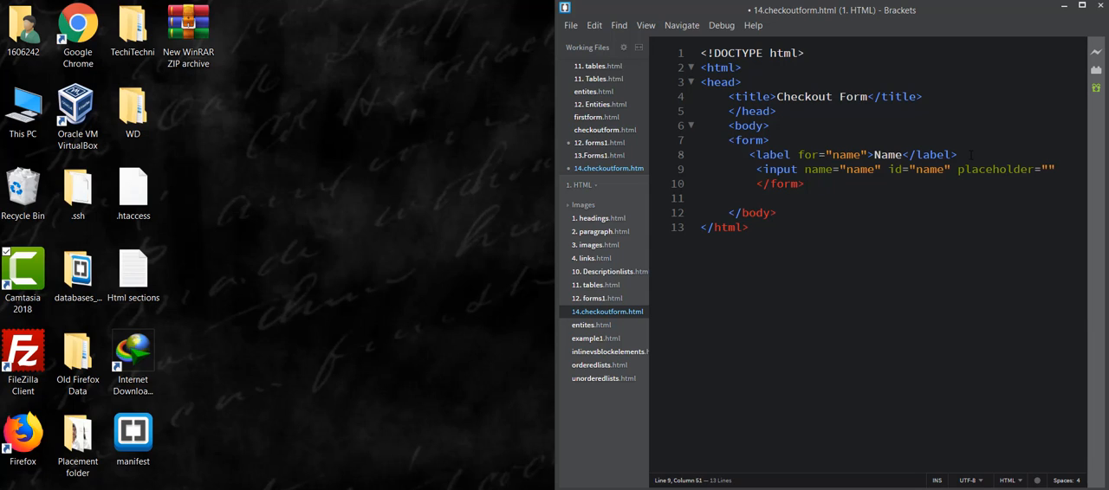
type("Enter")
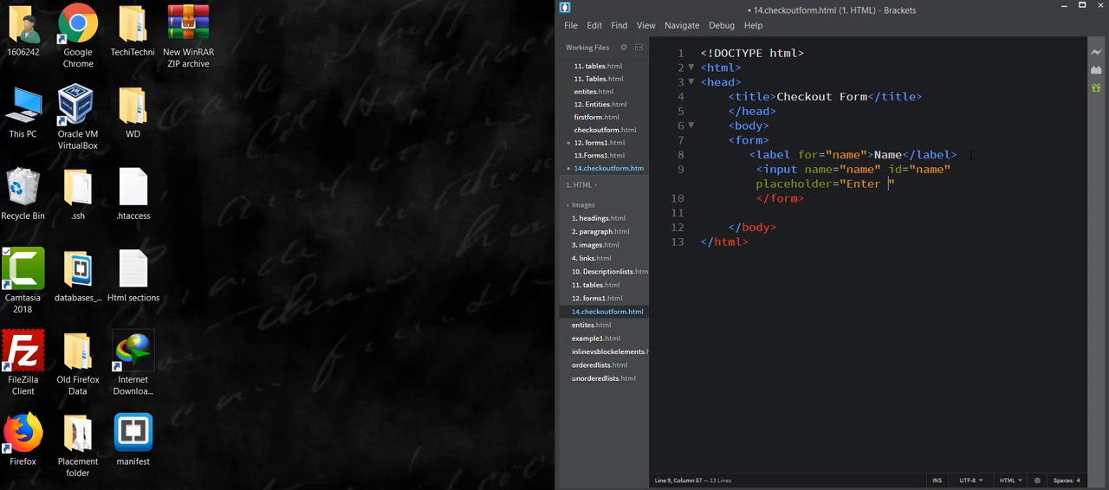
type("your name here")
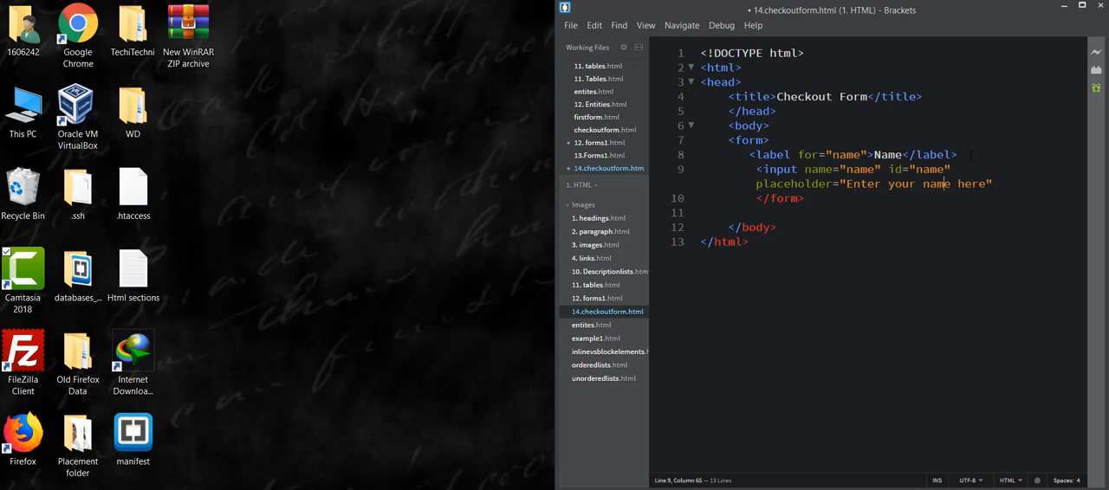
- Give the name input a type attribute and begin the next labelled fields for address, city, state and pincode
left_click(896, 170)
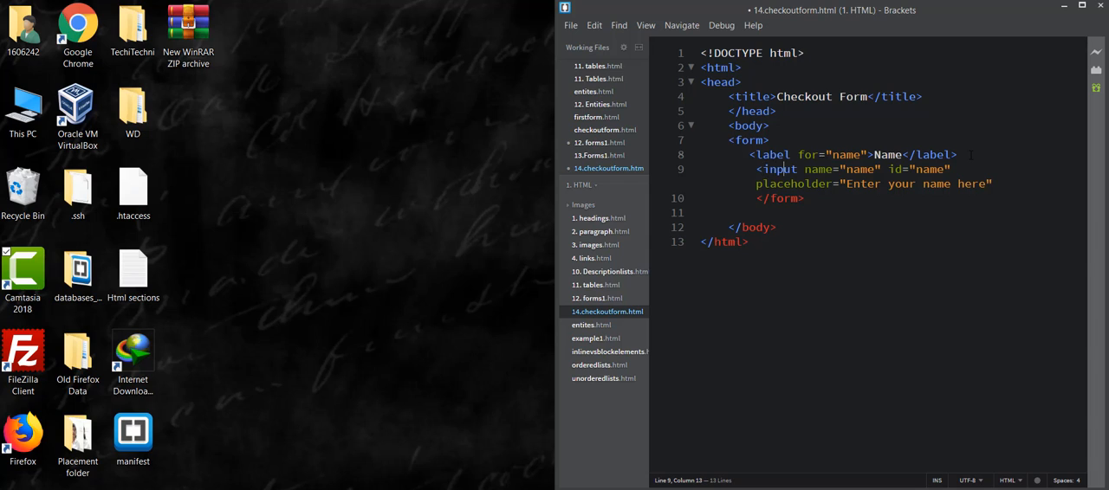
left_click(802, 169)
type("<labe")
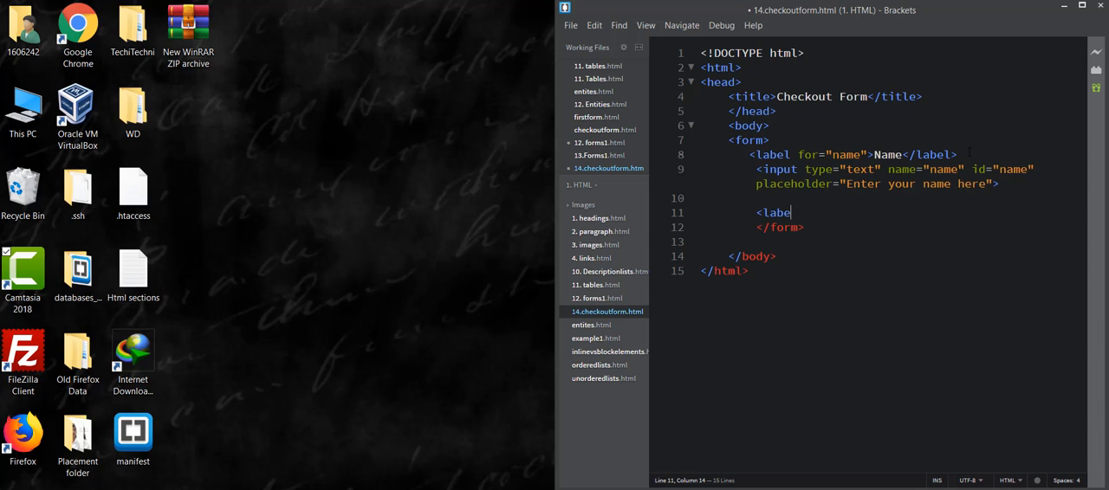
type(">Address</")
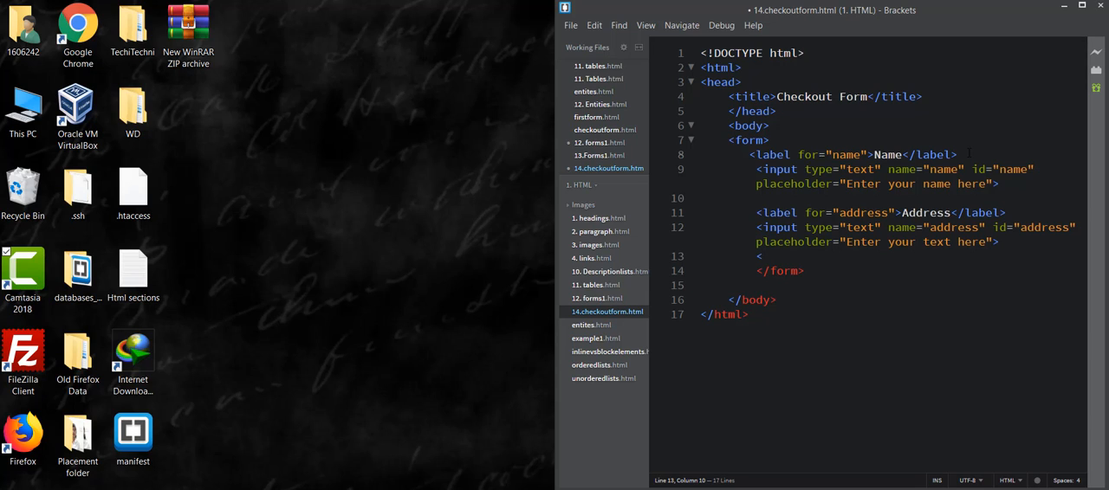
type("label for=\"city\">City</label>")
type("<input type=\"text\" name=\"Pincode\" id=\"Pincode\" placeholder=\"Enter your text here\" maxlength=\"6\">")
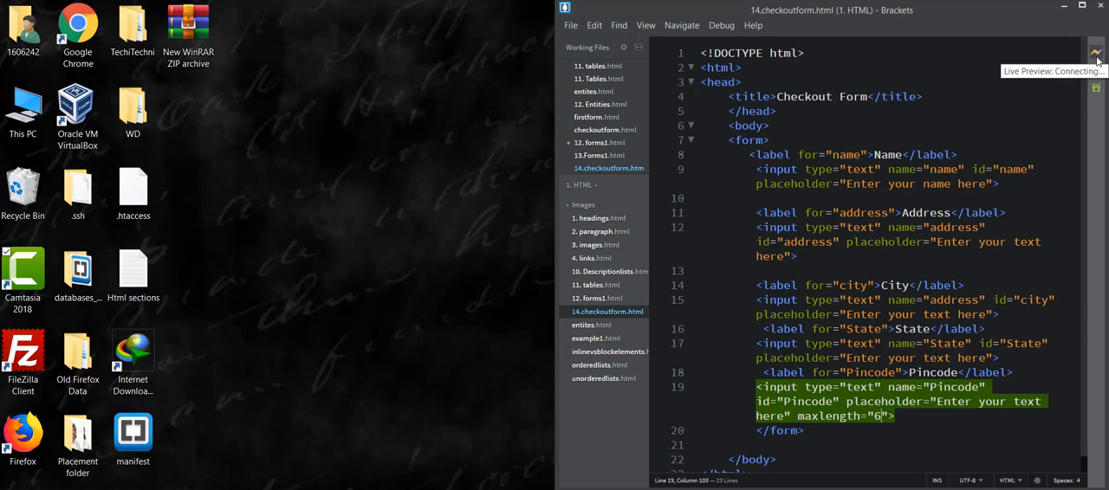
- Preview the form live in Chrome, then add a Phone No. input capped at 10 characters with fields on separate lines
left_click(1095, 53)
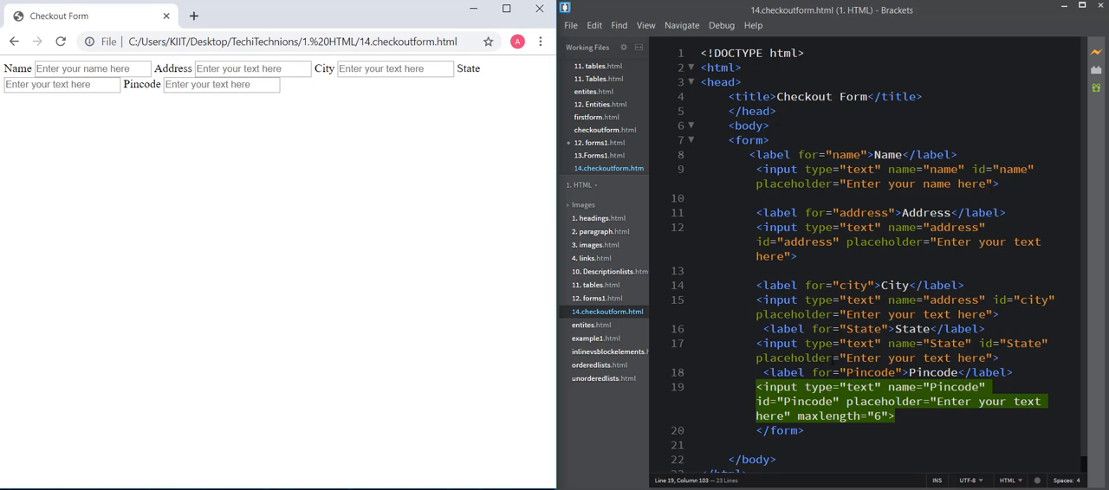
left_click(896, 416)
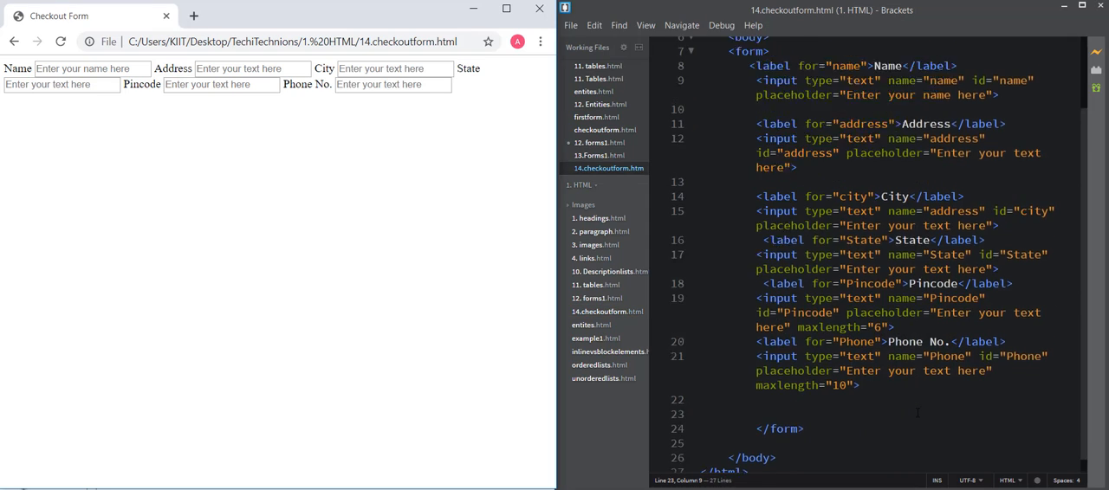
scroll("up", 3)
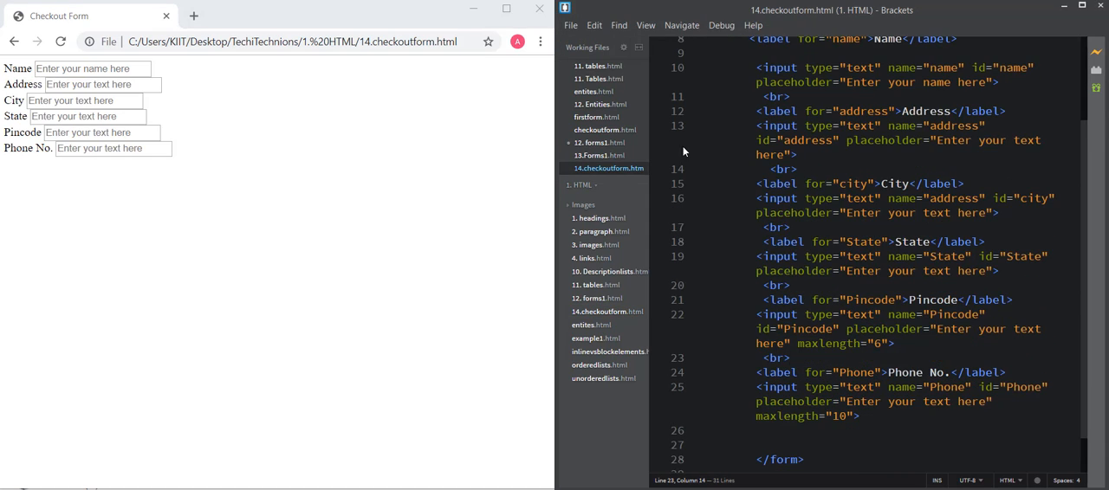
mouse_move(69, 214)
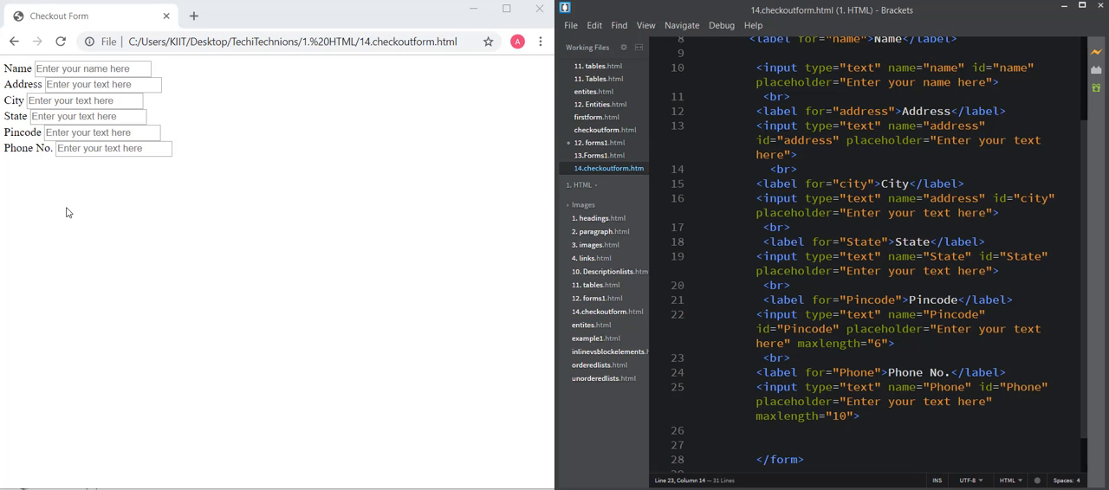
mouse_move(449, 255)
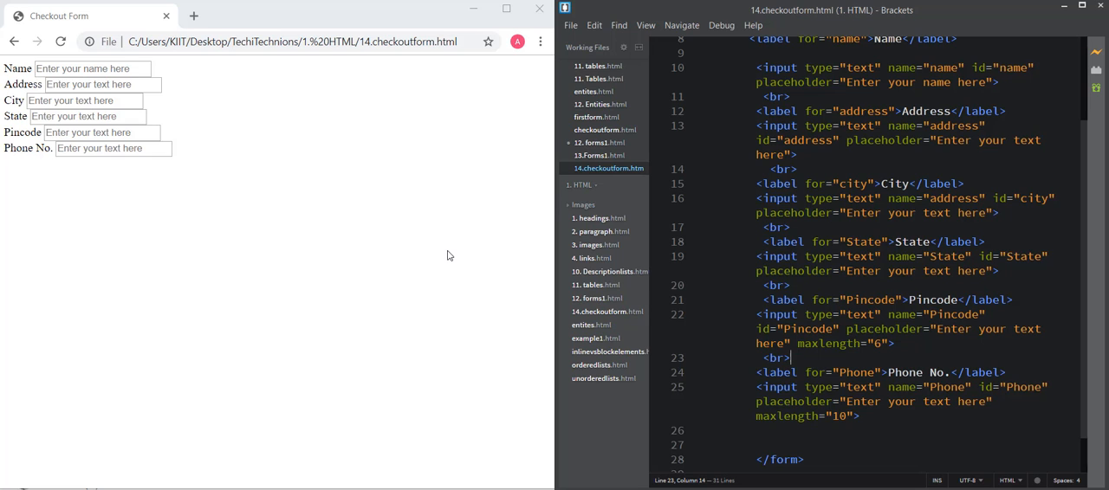
- Add a 'Choose your Shipping' heading and a select element for the shipping dropdown
type("<p></p>")
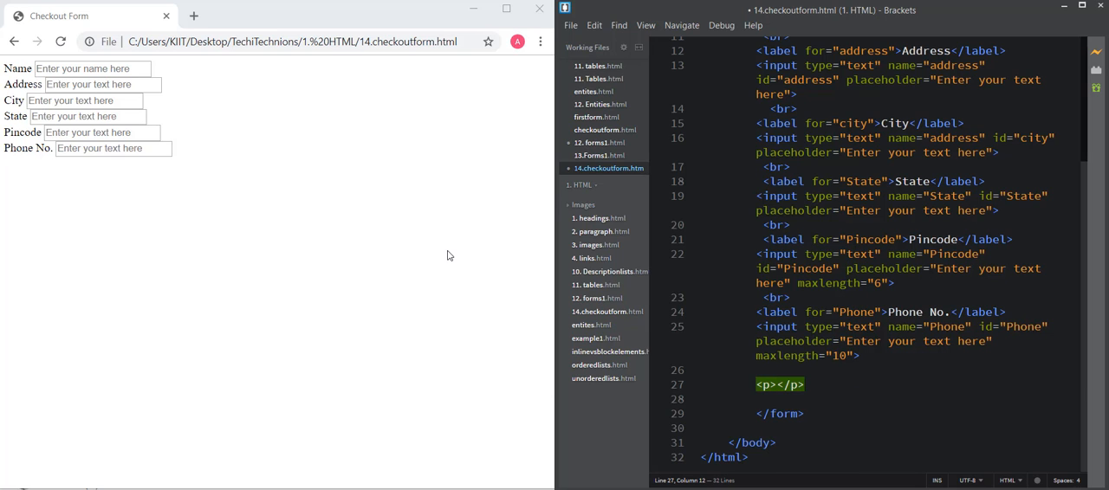
type("C")
type("<")
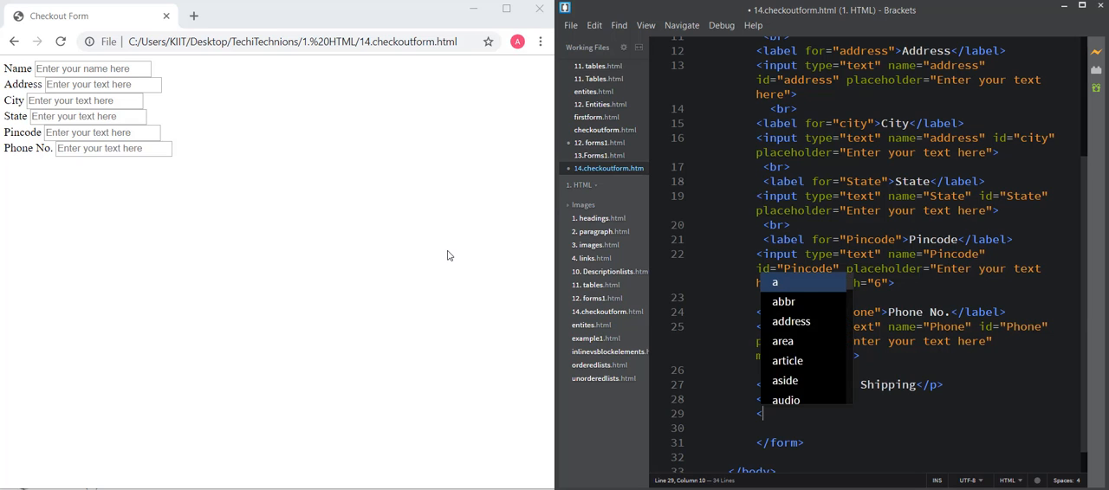
type("select")
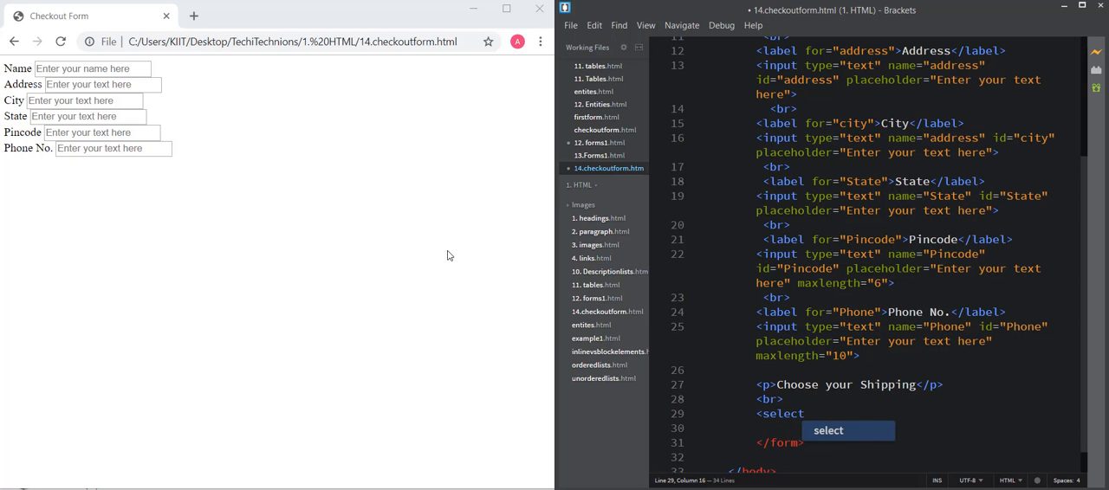
type("id=\"shipping\">")
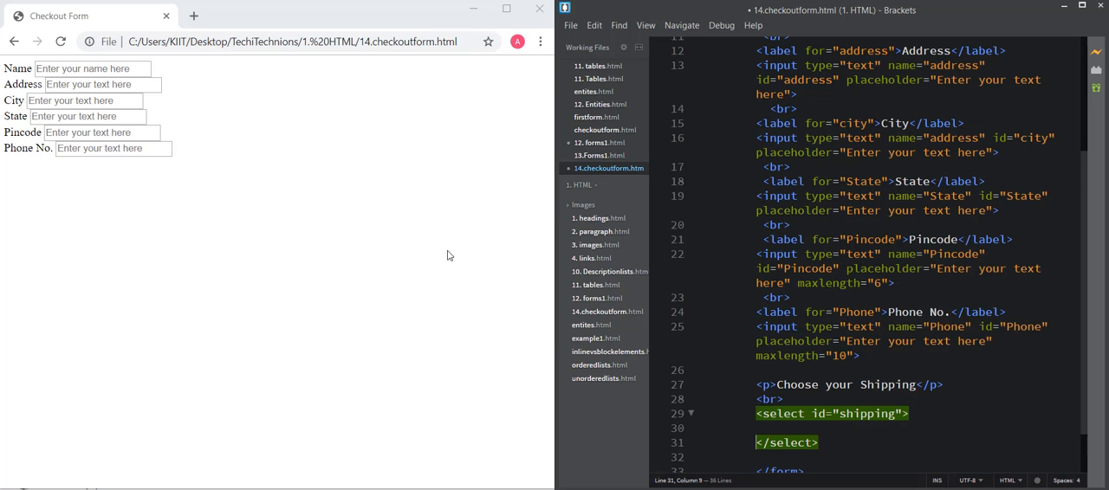
type("a")
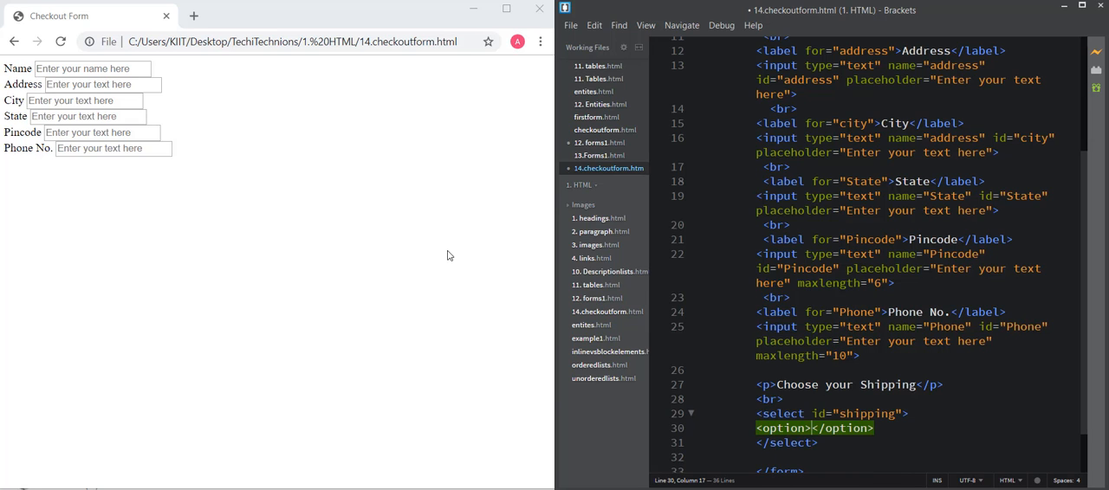
- Fill the dropdown with Dtdc, India Post and Blue Dart options
type("Dtdc")
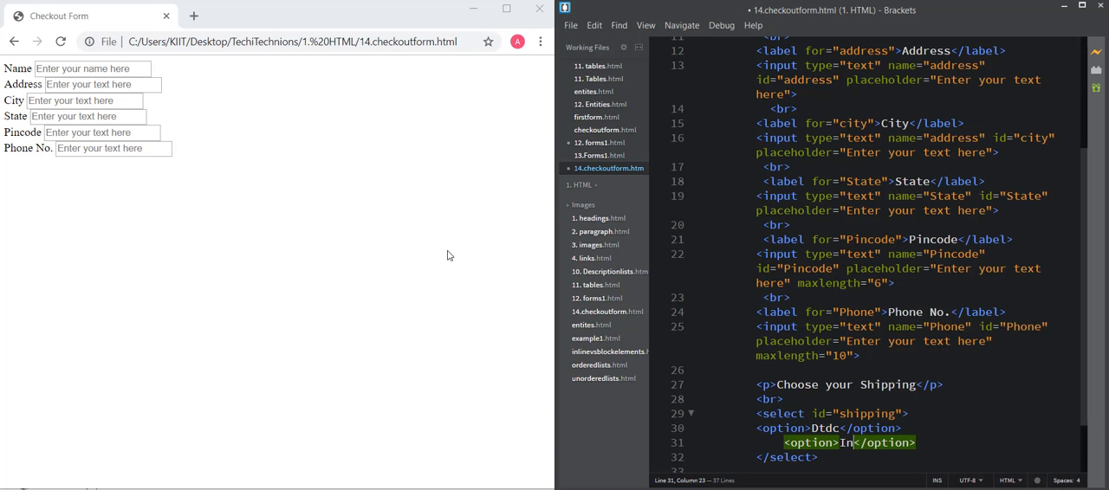
type("dia")
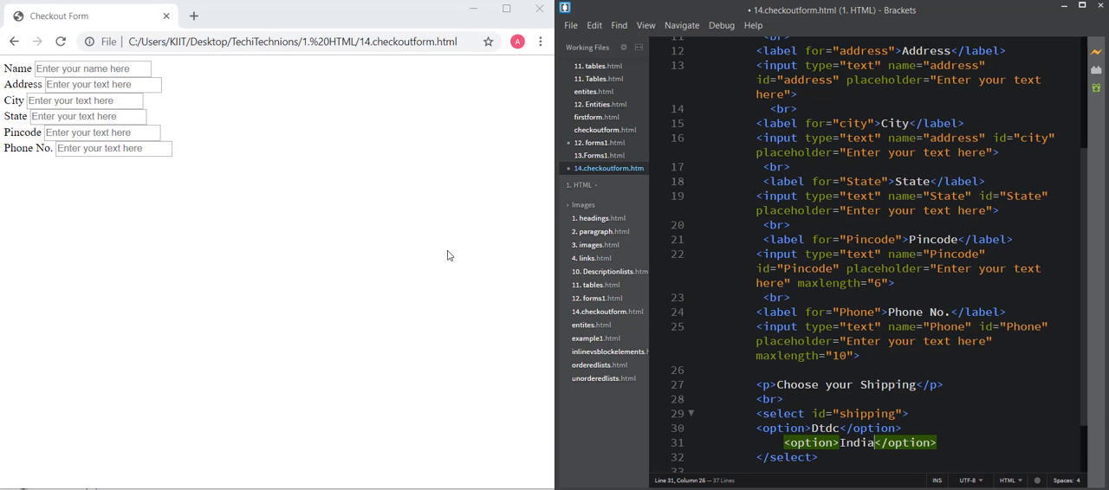
type("Post")
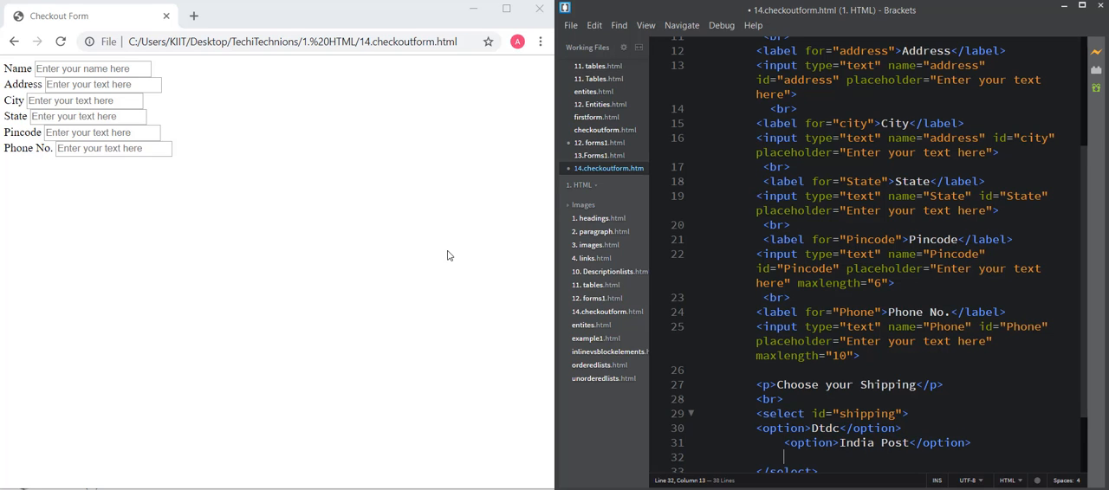
type("art</option>")
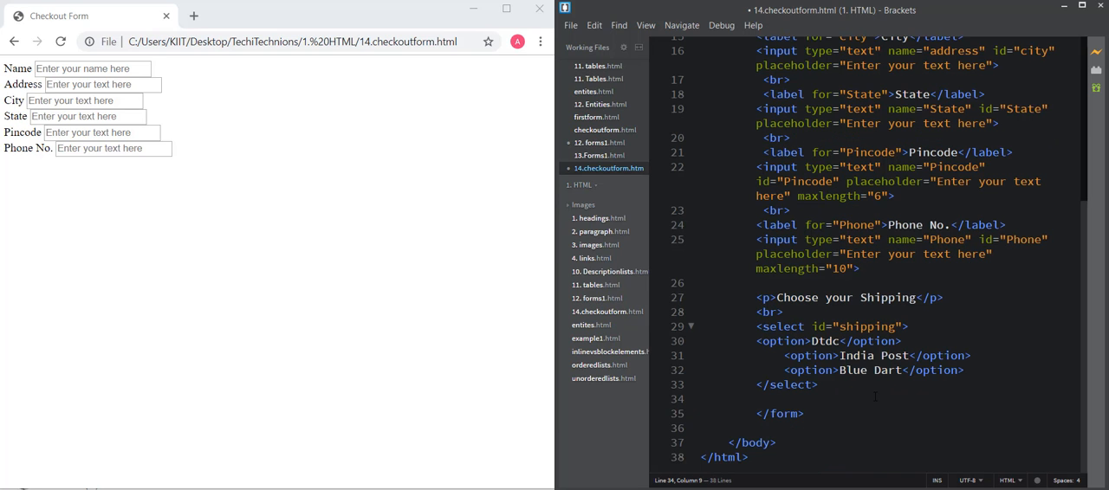
key("enter")
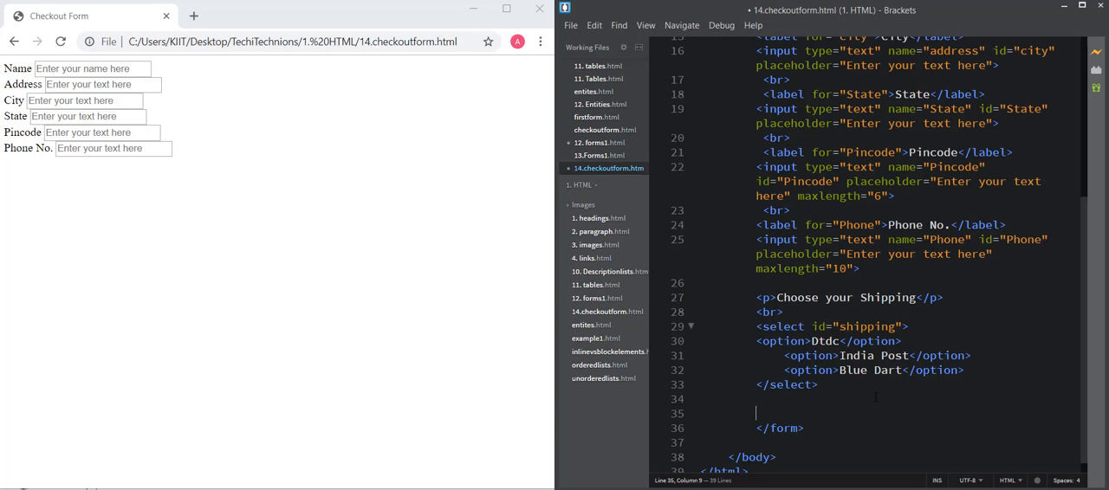
- Add a 'Choose your payment option' heading paragraph
type("p></p>")
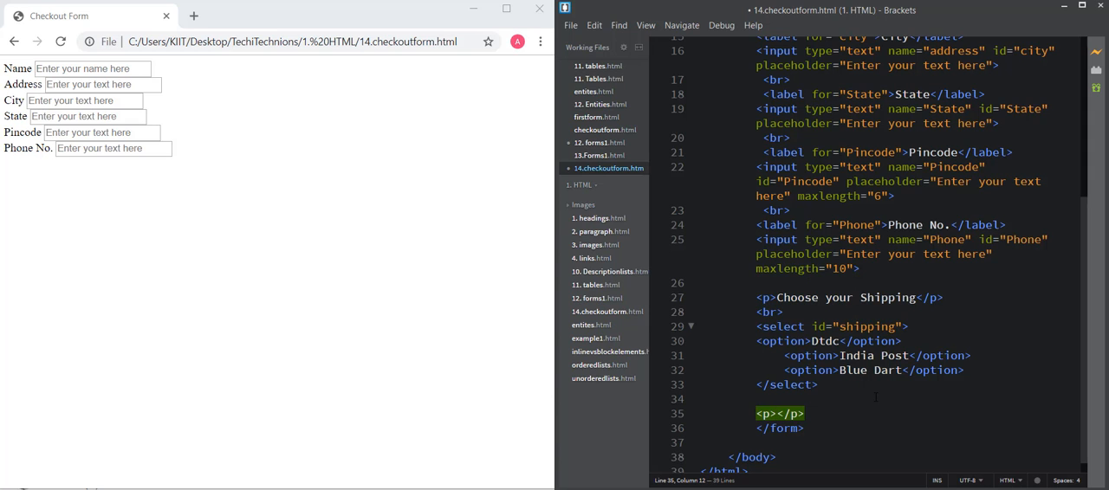
type("hoose your payme")
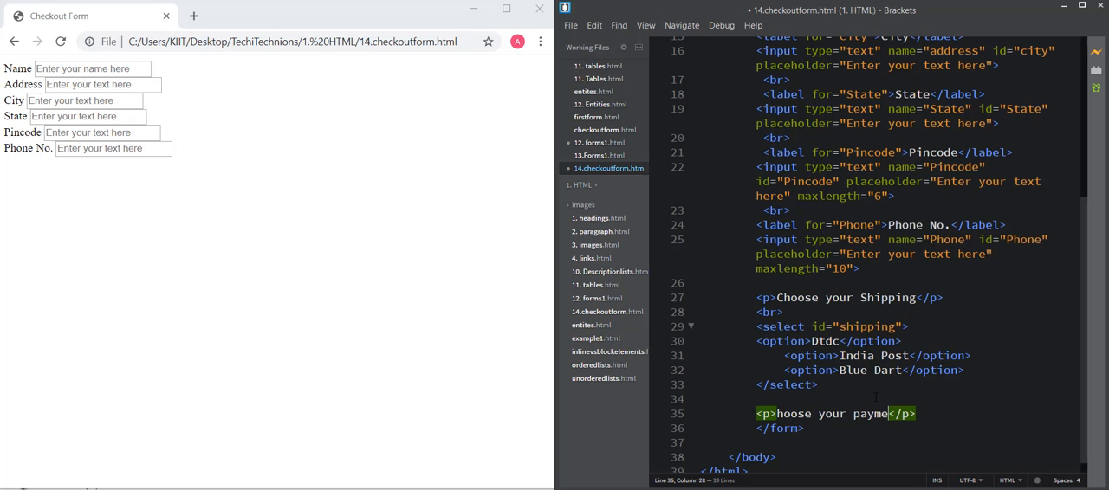
type("opti")
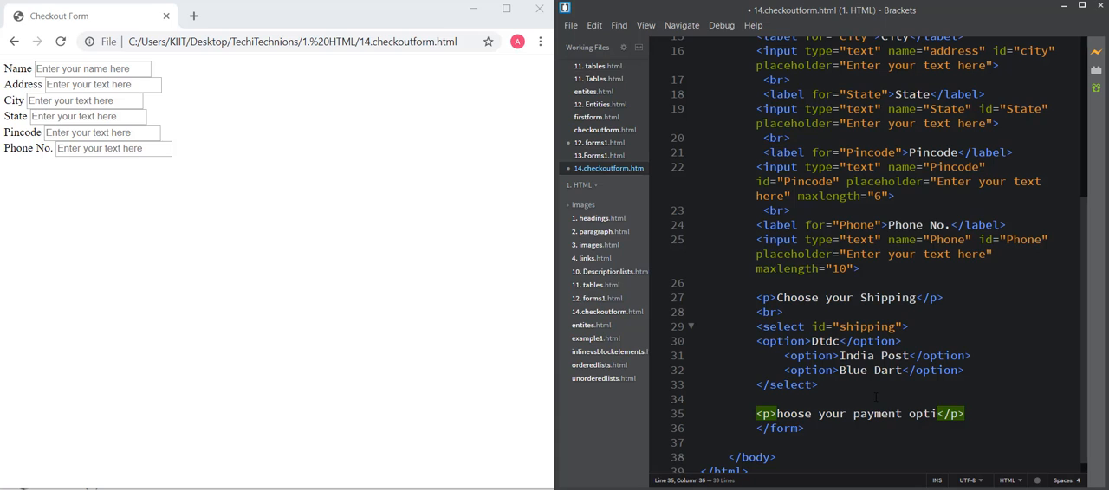
type("on")
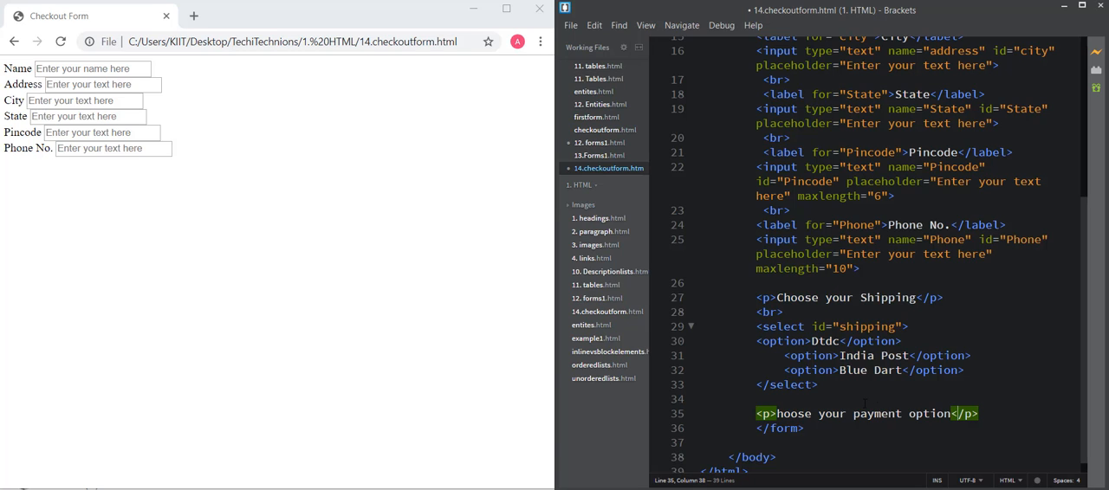
type("a")
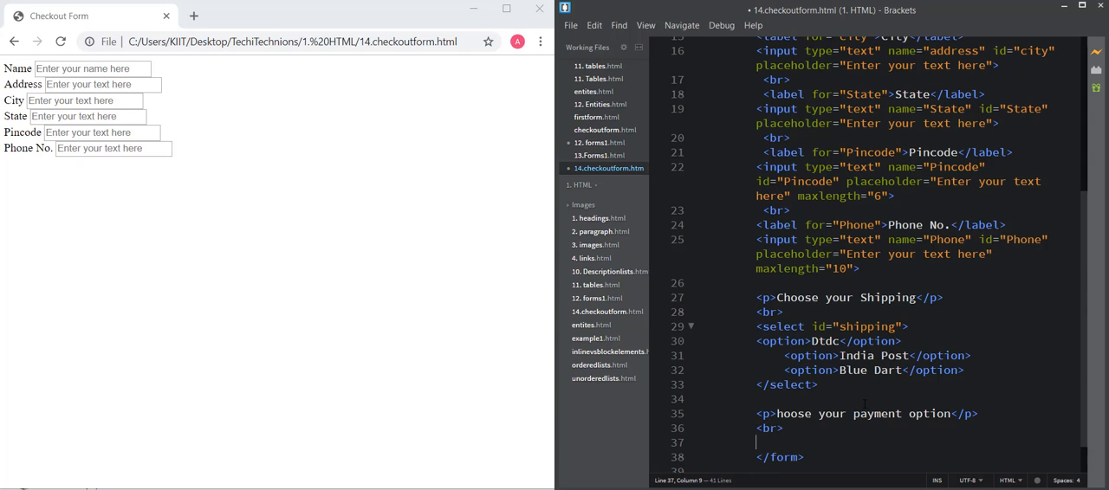
- Add the Paytm label and radio input in the payment group
type("<La")
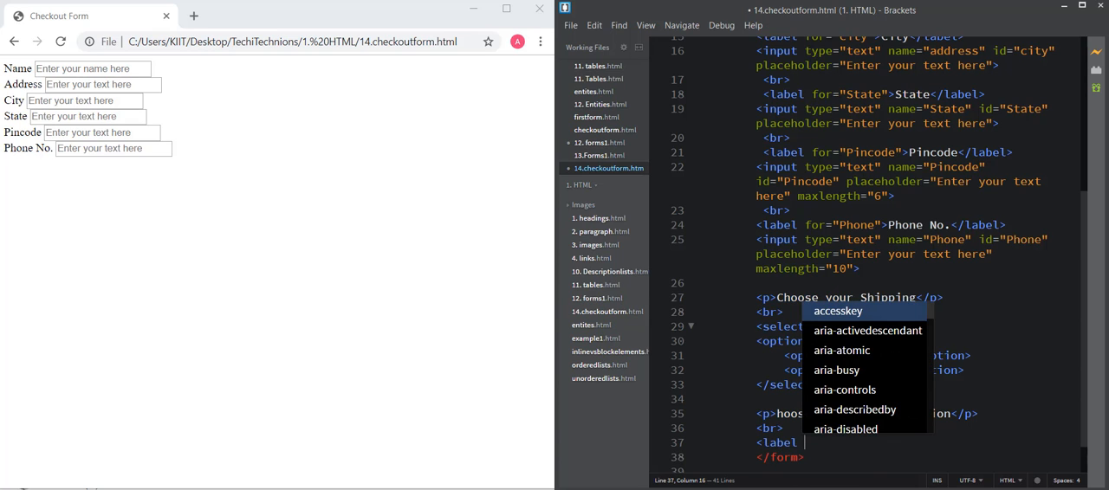
type("for")
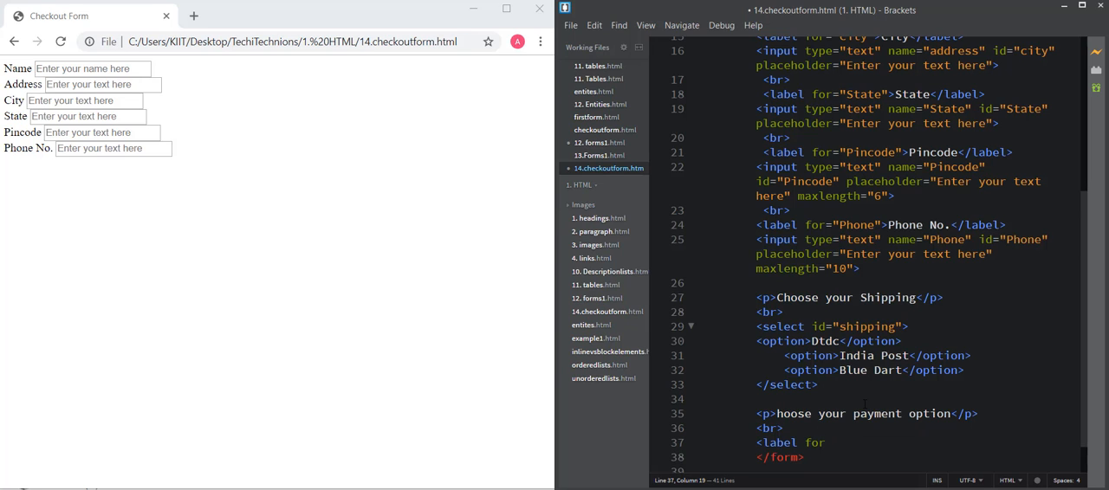
type("=\"\"")
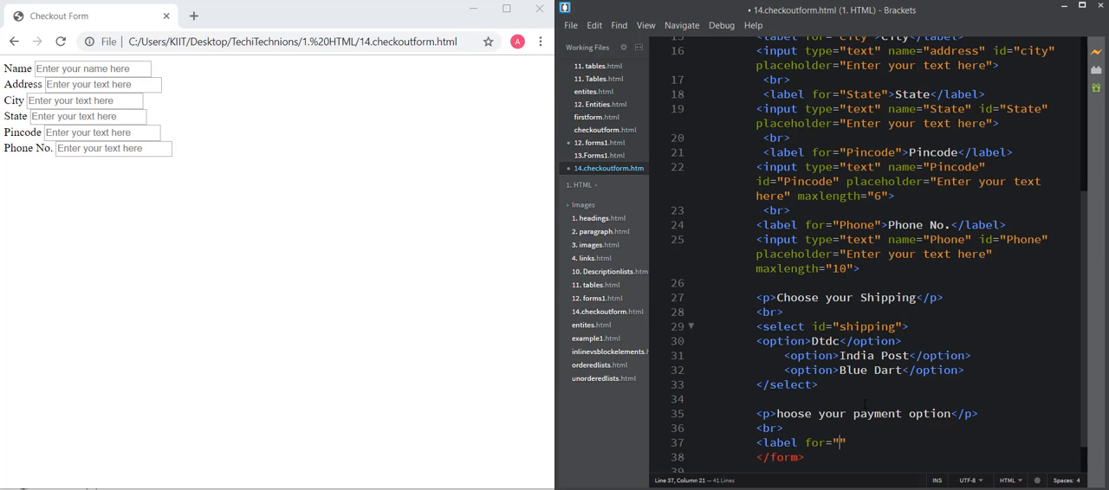
type("Paytm")
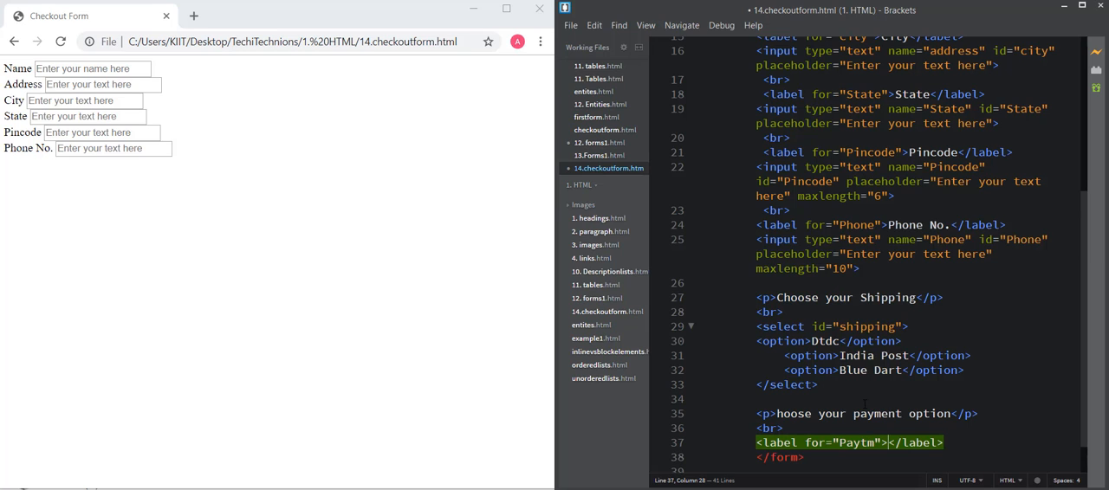
type("Paytm")
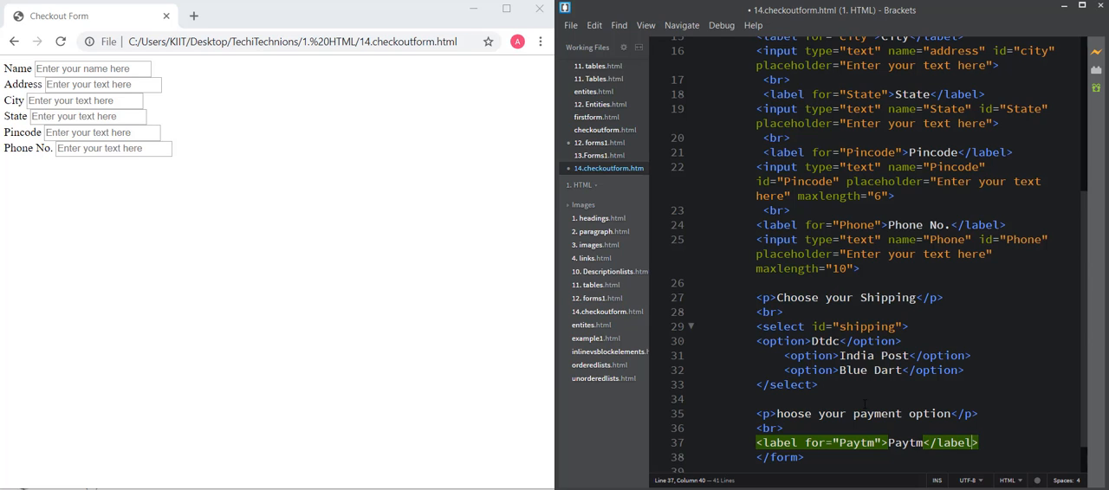
type("<i")
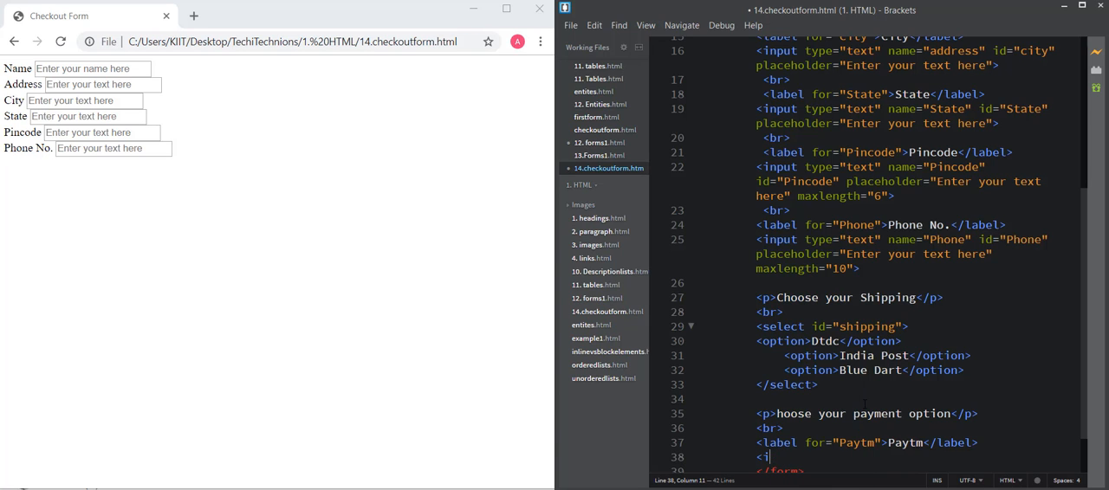
type("nput type=\"radio\" value=\"p")
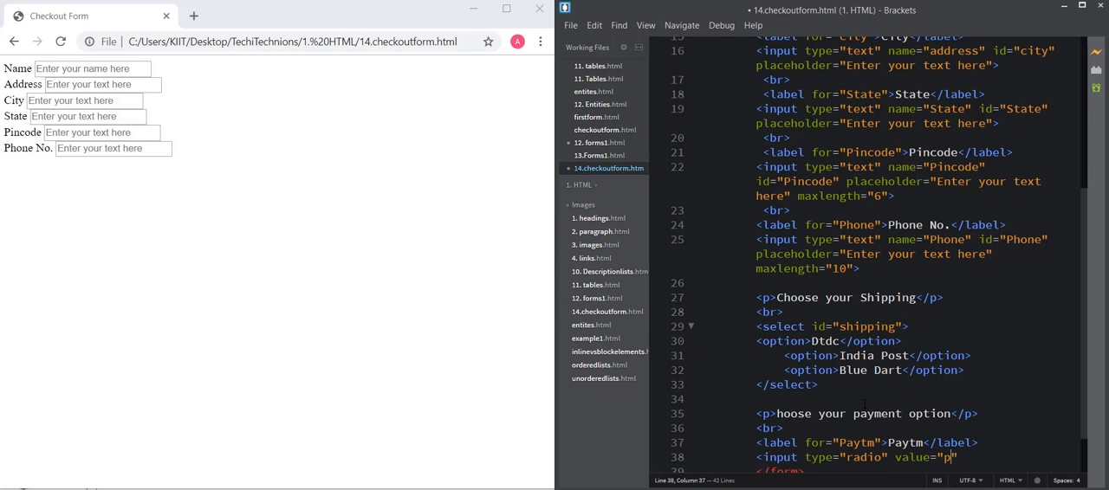
type("id=")
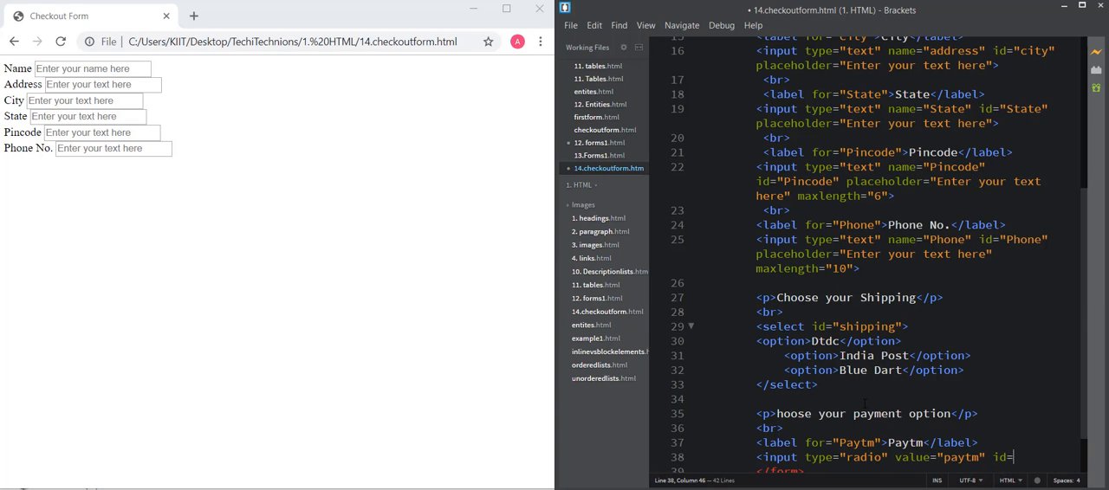
type("paytm\" name=\"payment\">")
type("<input type=\"radio\" value=\"GooglePay\" id=\"GooglePay\" name=\"payment\">")
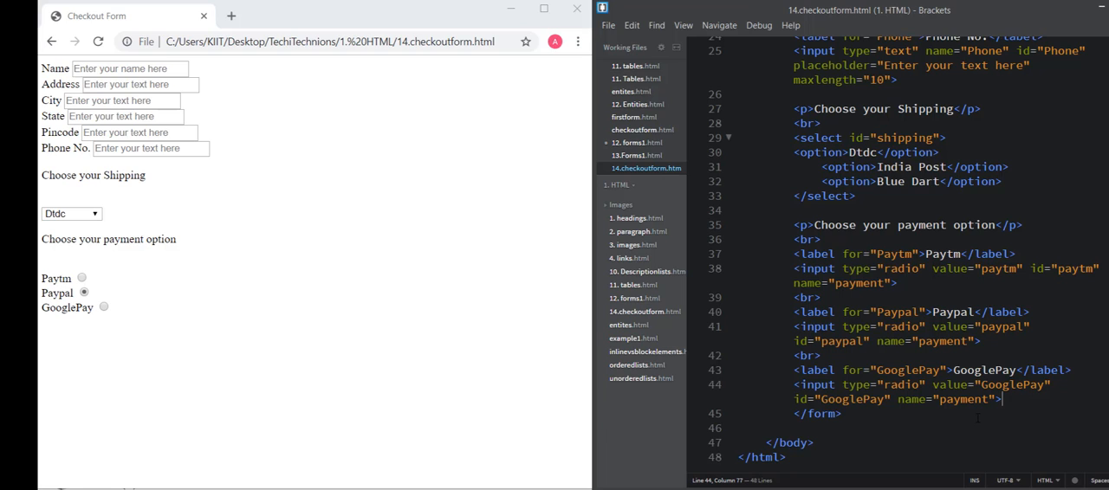
- Add a 'Sign Up for regular updates' label with a signup checkbox input on a new line
key("enter")
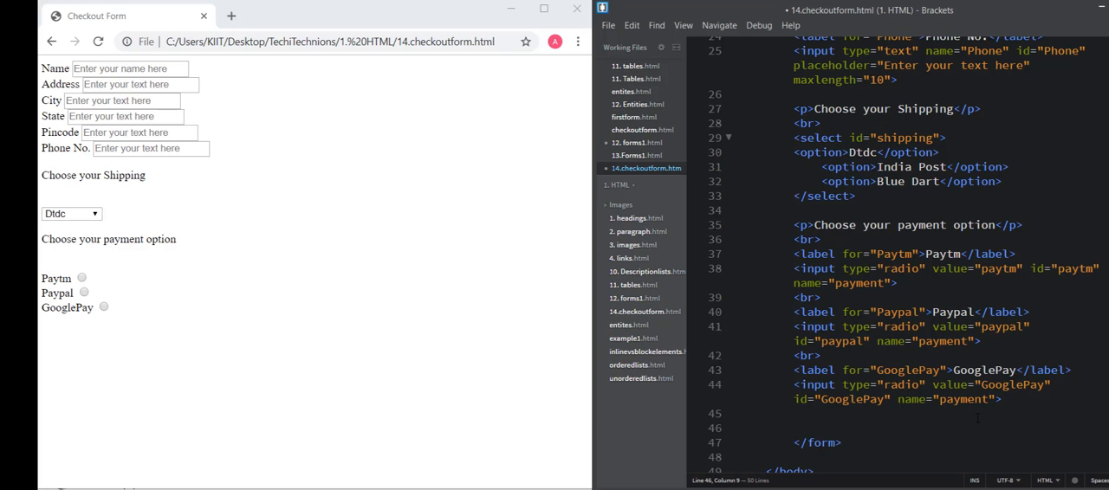
left_click_drag(794, 355, 794, 412)
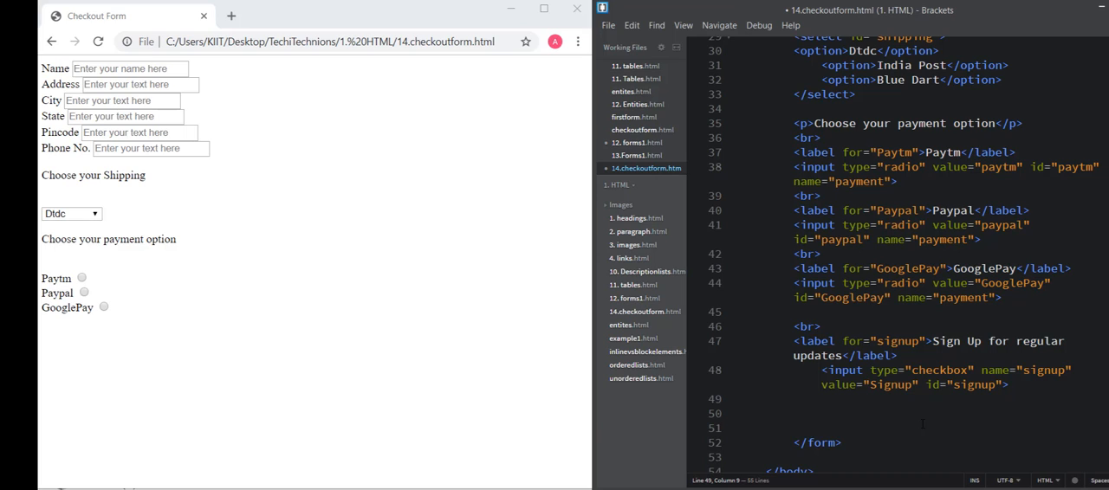
- Begin the Comments label and textarea (rows 4, cols 50, placeholder 'Enter possible suggestions') below the checkbox
left_click(794, 399)
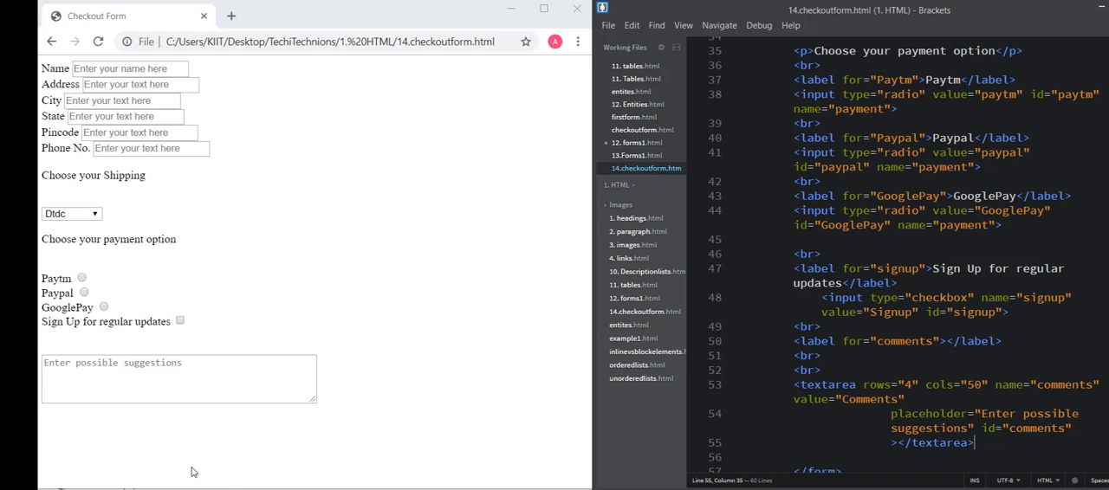
scroll("down", 3)
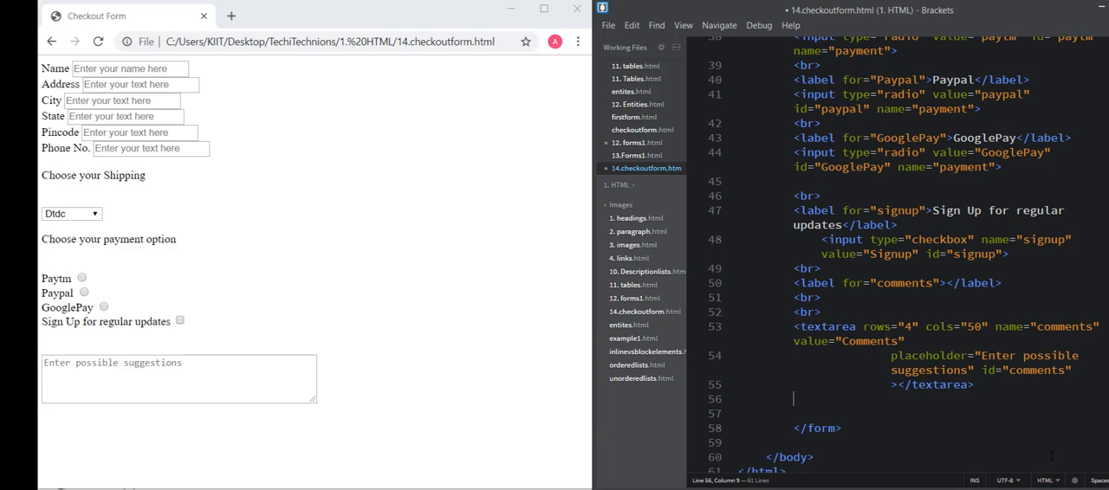
type("<l")
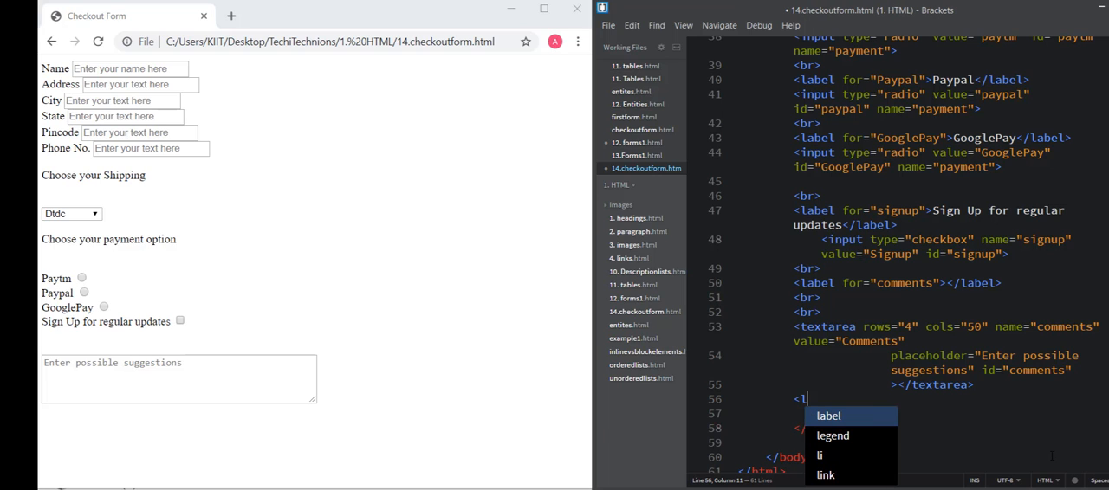
type("in")
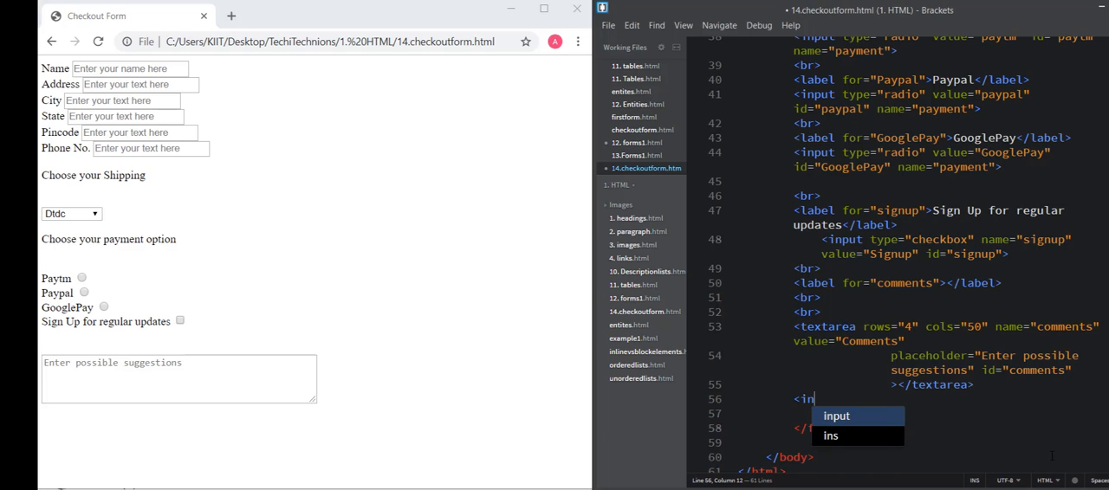